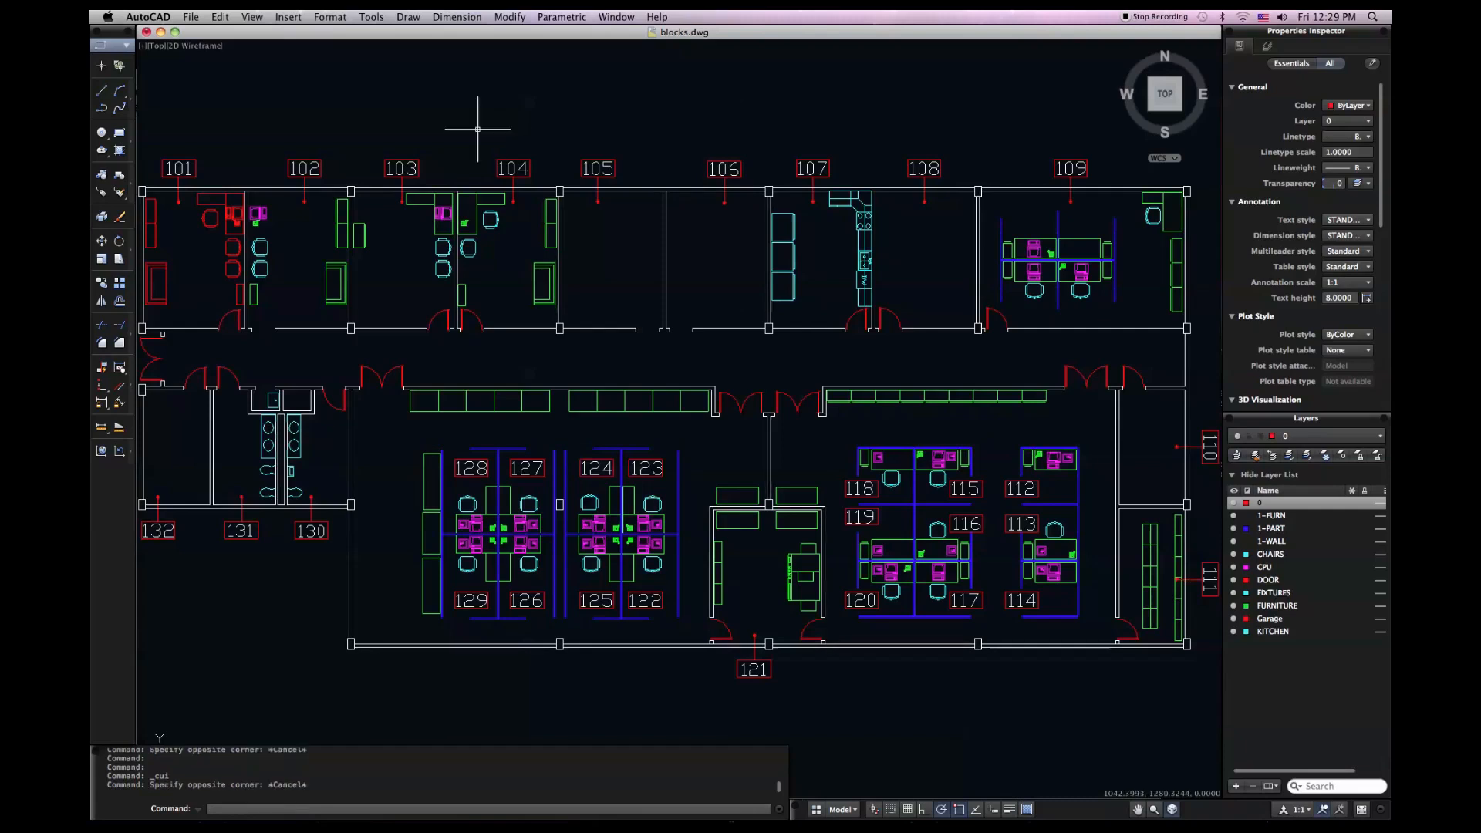
Bring up the Customize Interface window and scroll its Commands list to 3D Adjust Clip Planes
click(128, 45)
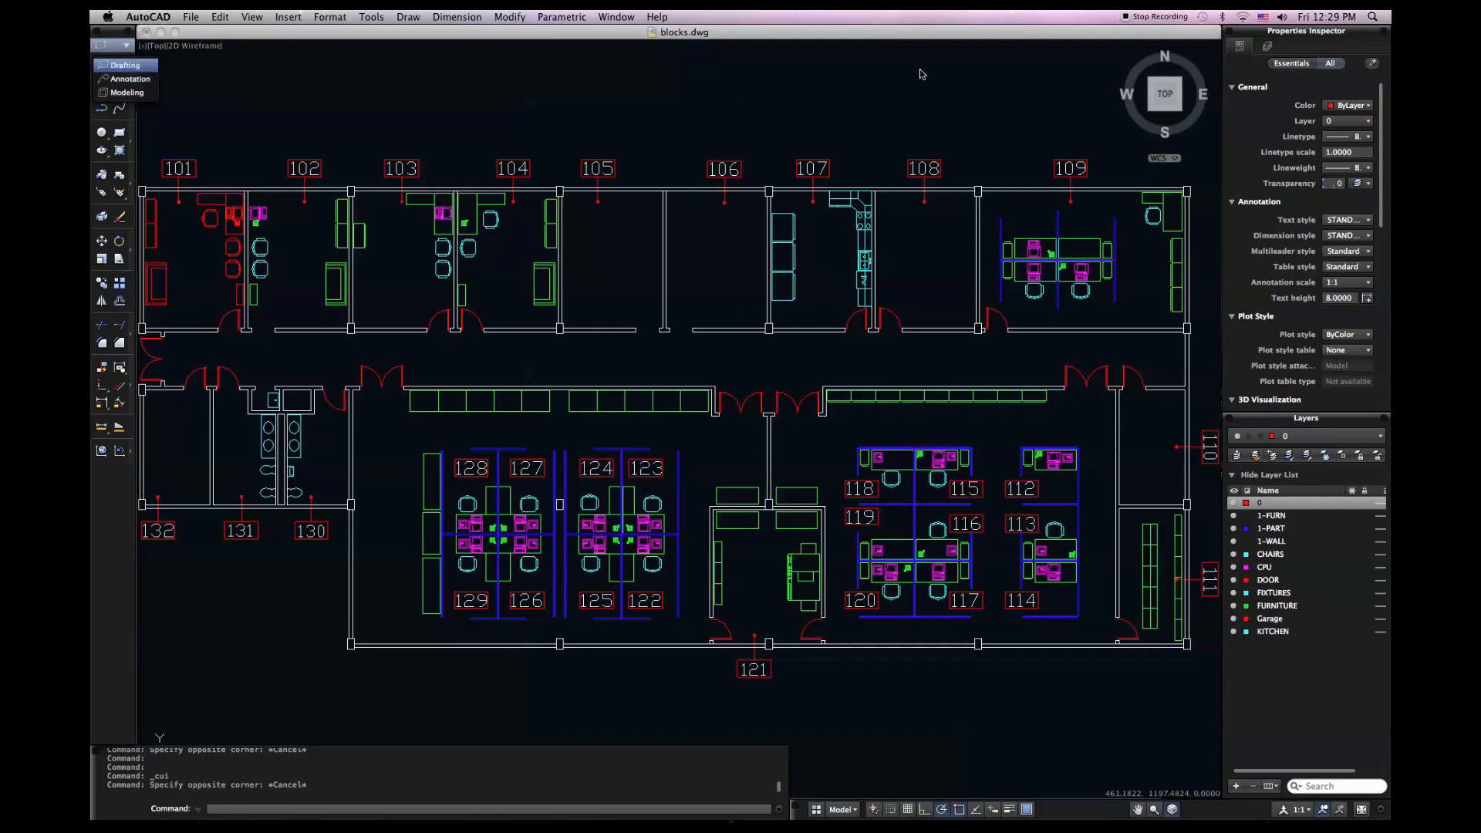
mouse_move(726, 14)
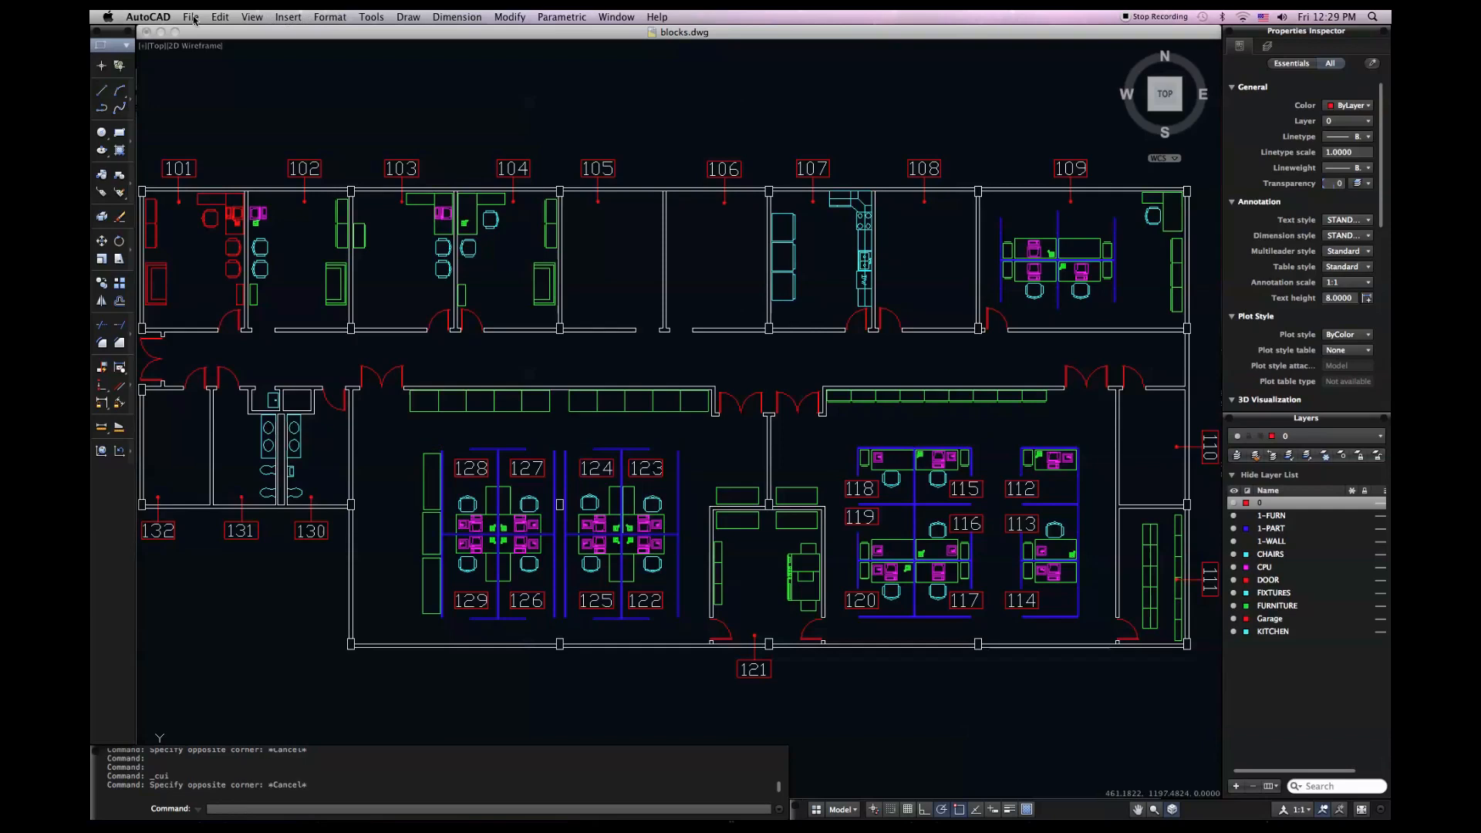
mouse_move(525, 23)
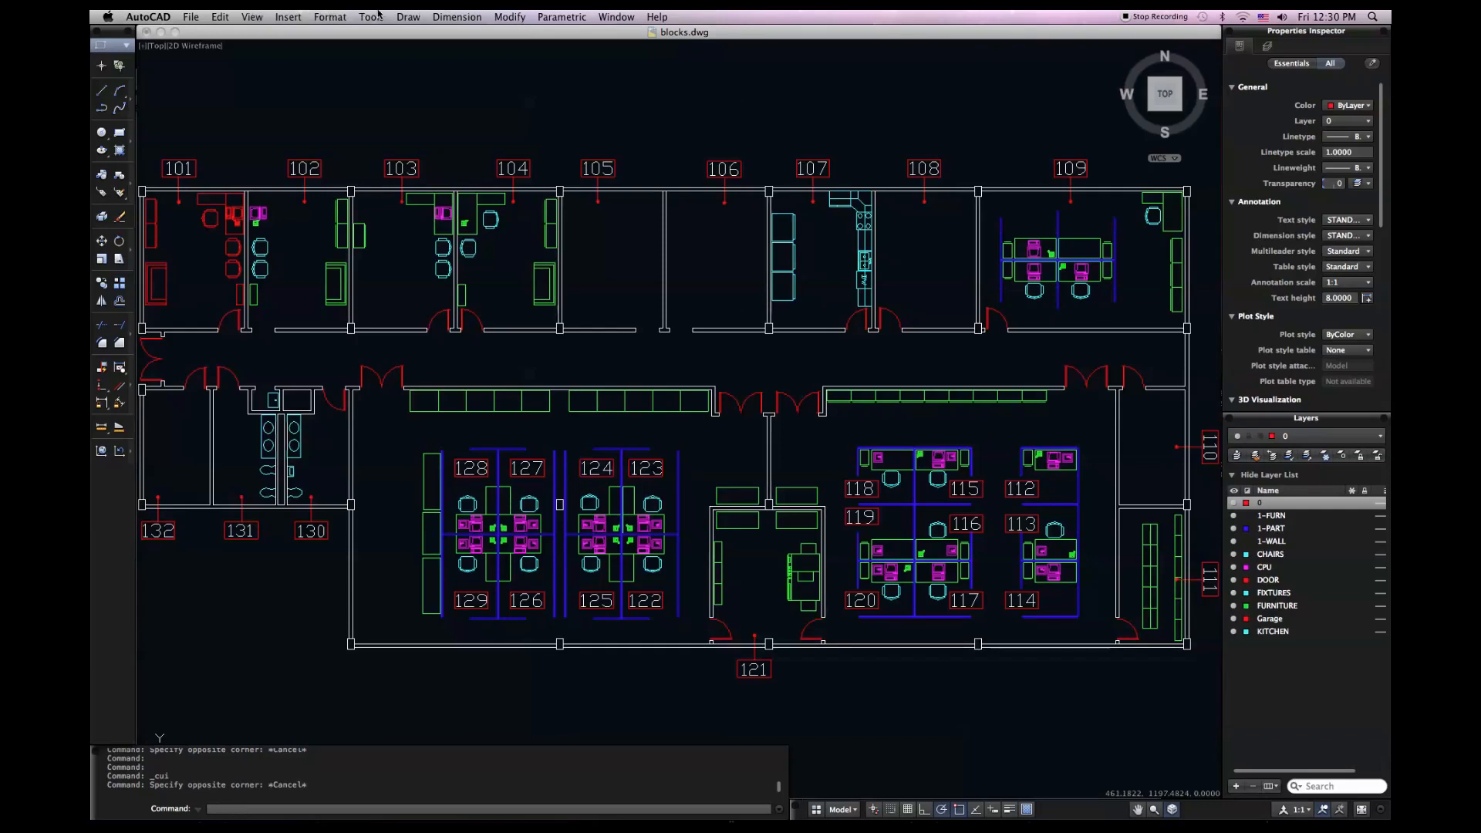
click(370, 16)
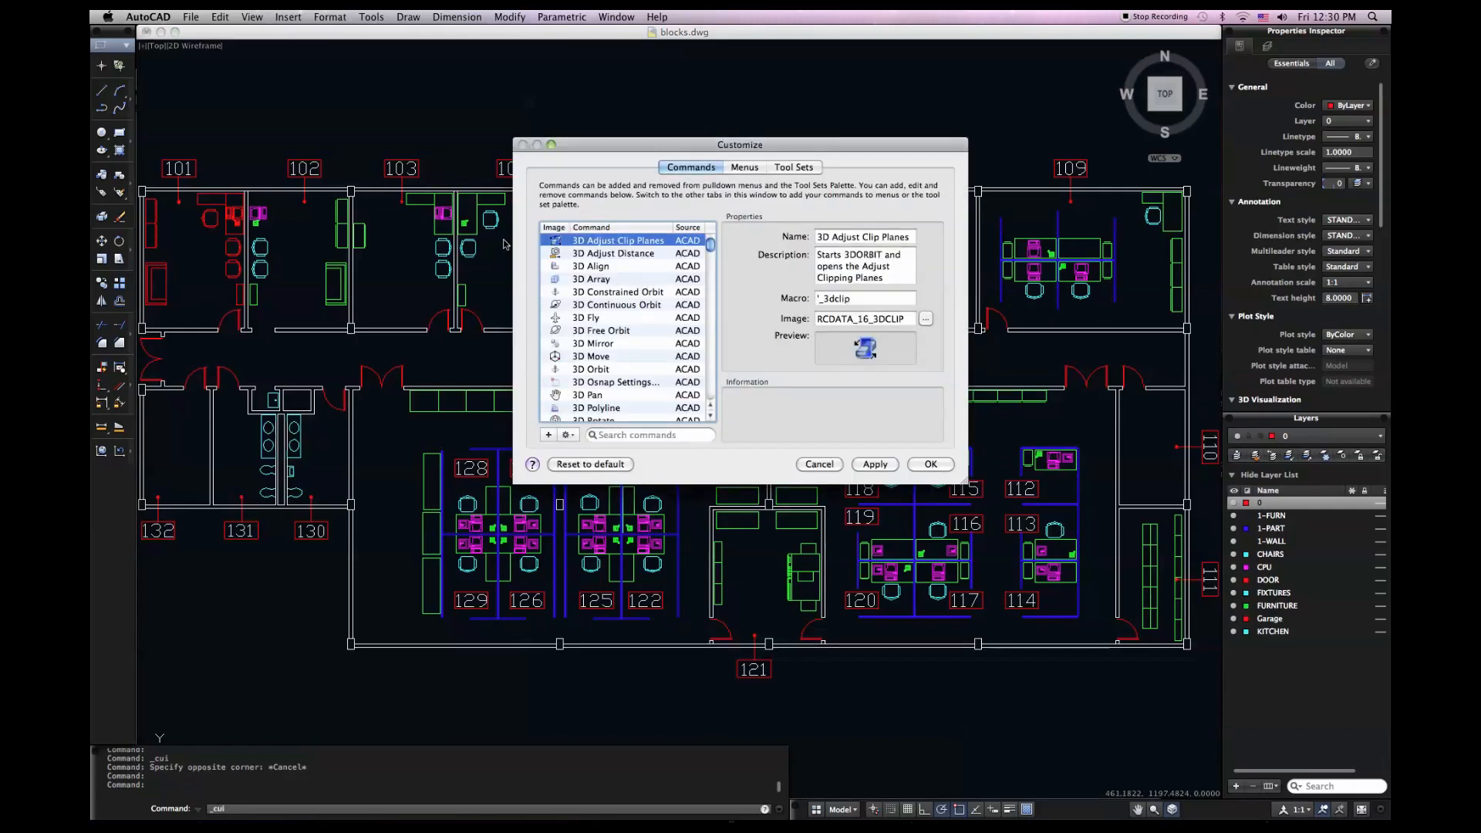
mouse_move(730, 263)
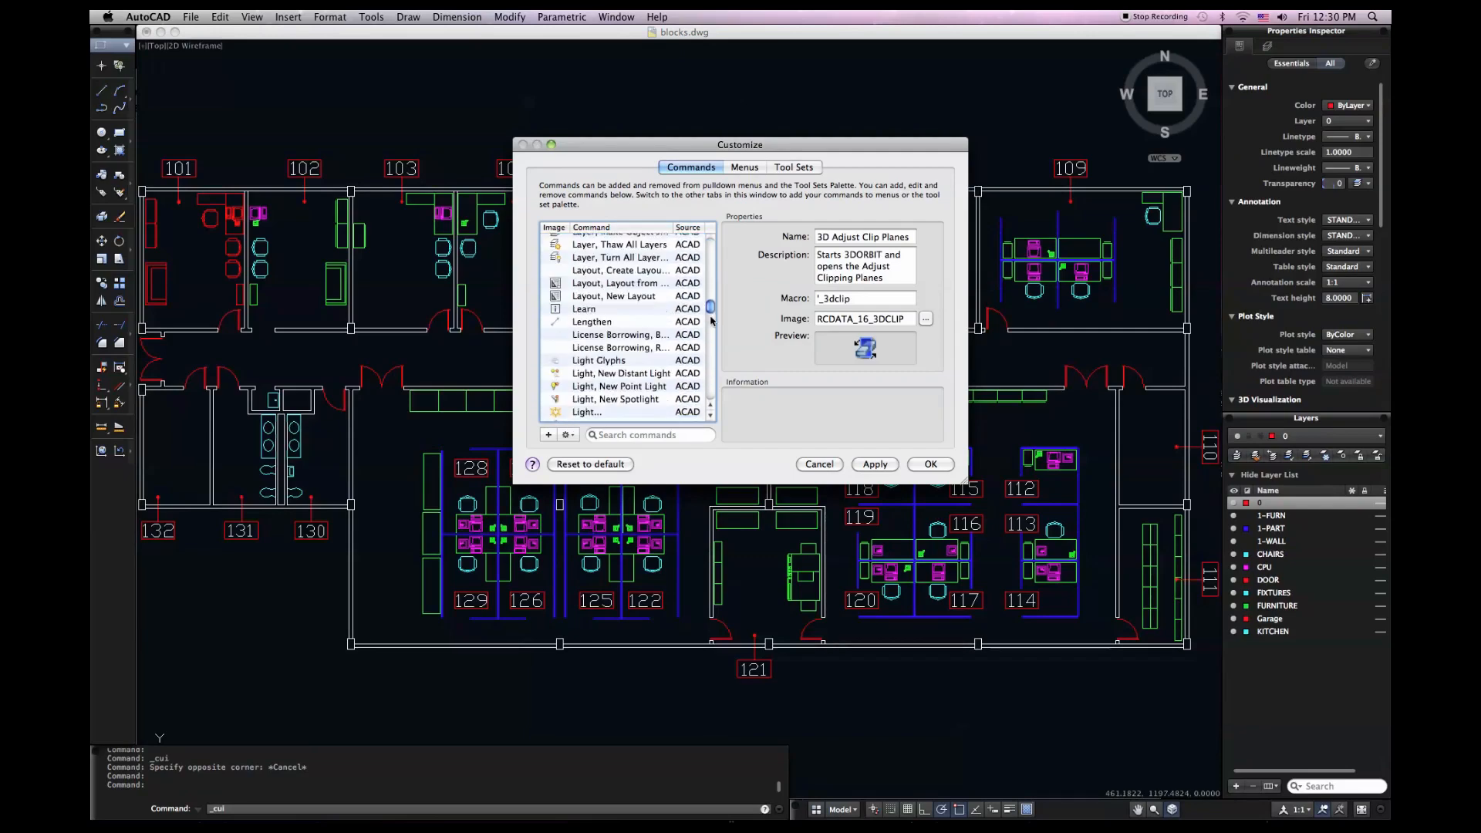
scroll(down, 3)
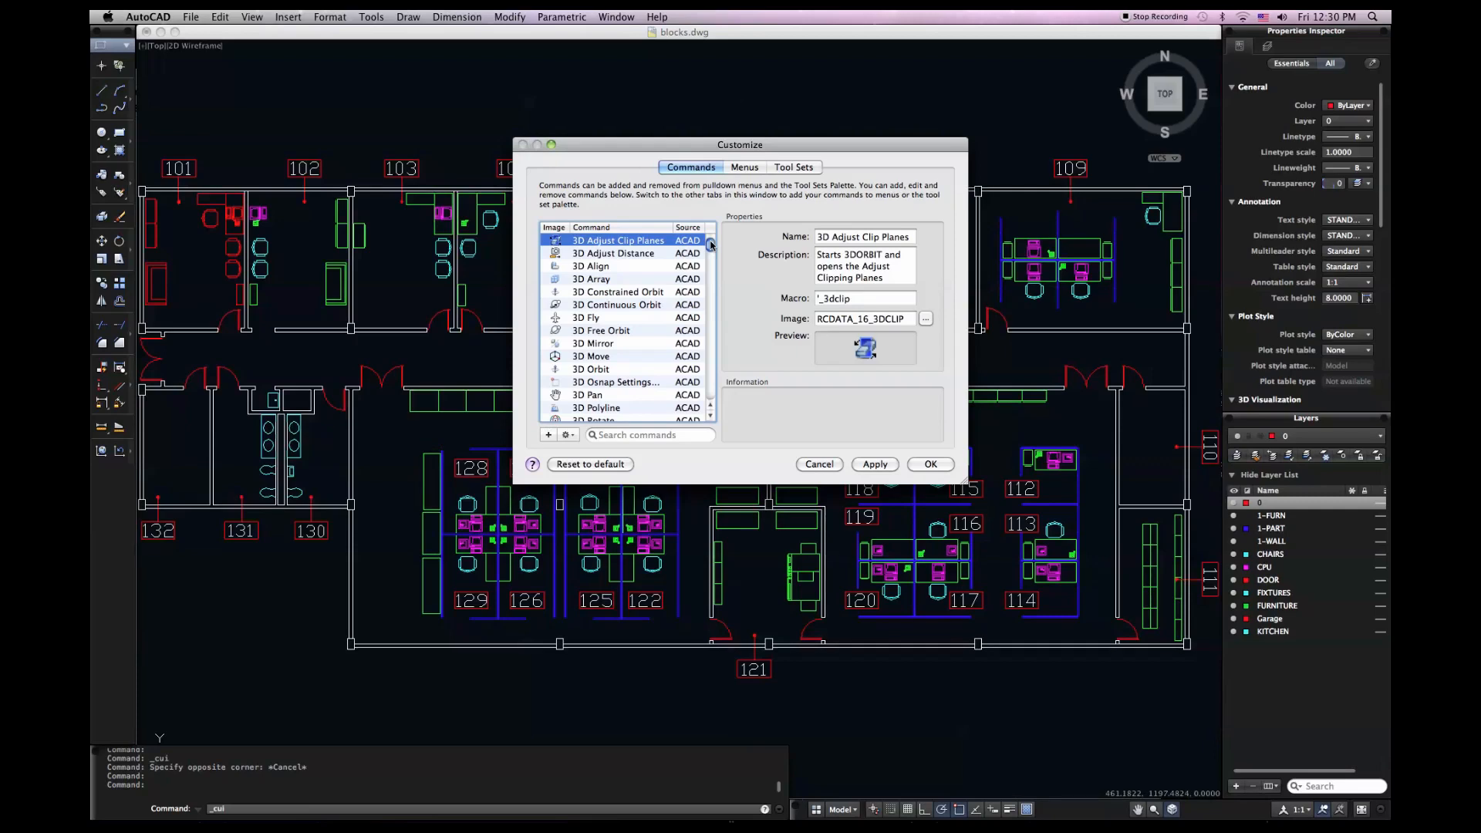
Go via Menus to the Tool Sets page listing Drafting, Annotation and Modeling
click(744, 166)
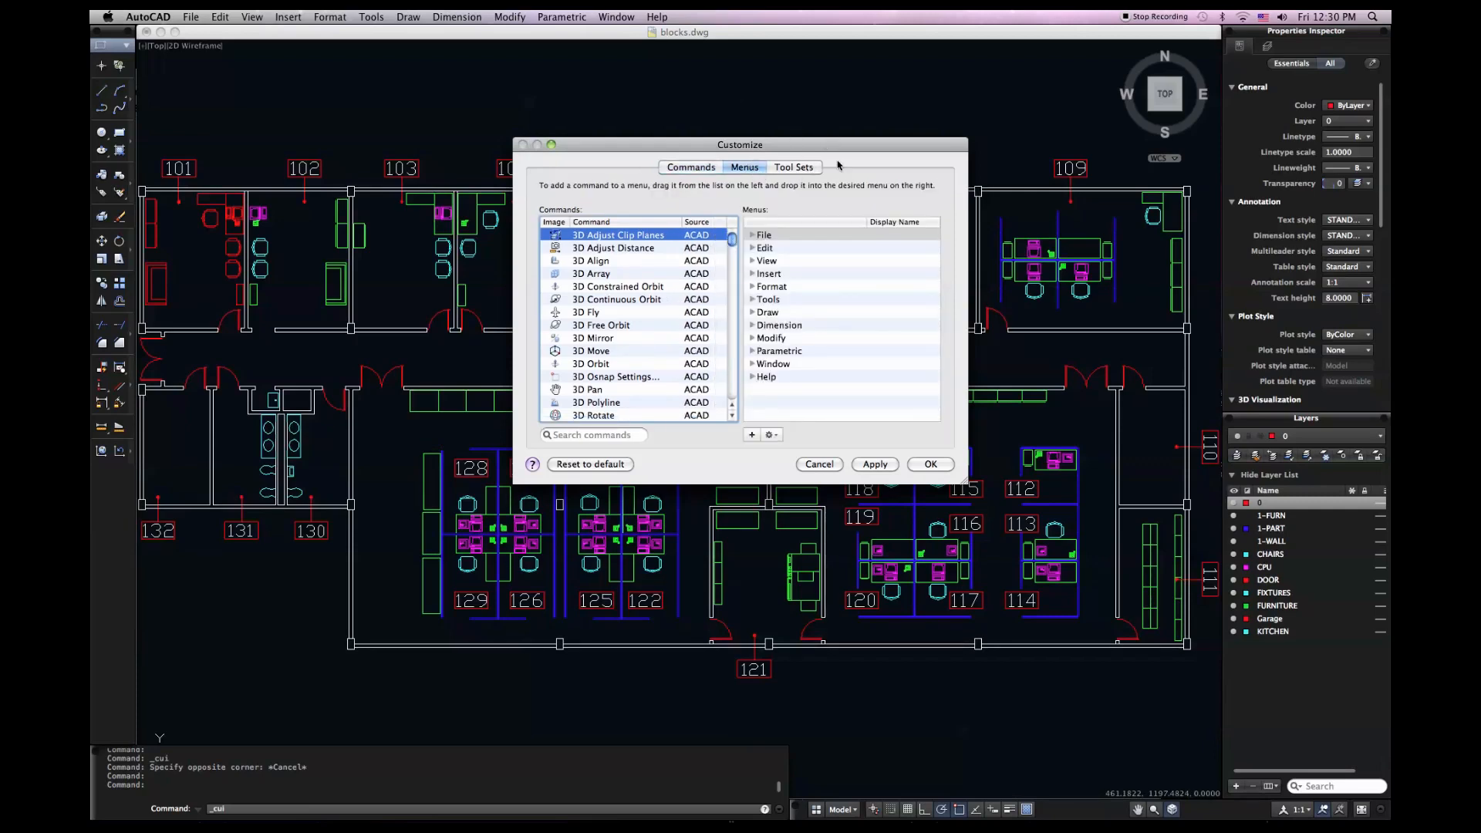
click(793, 166)
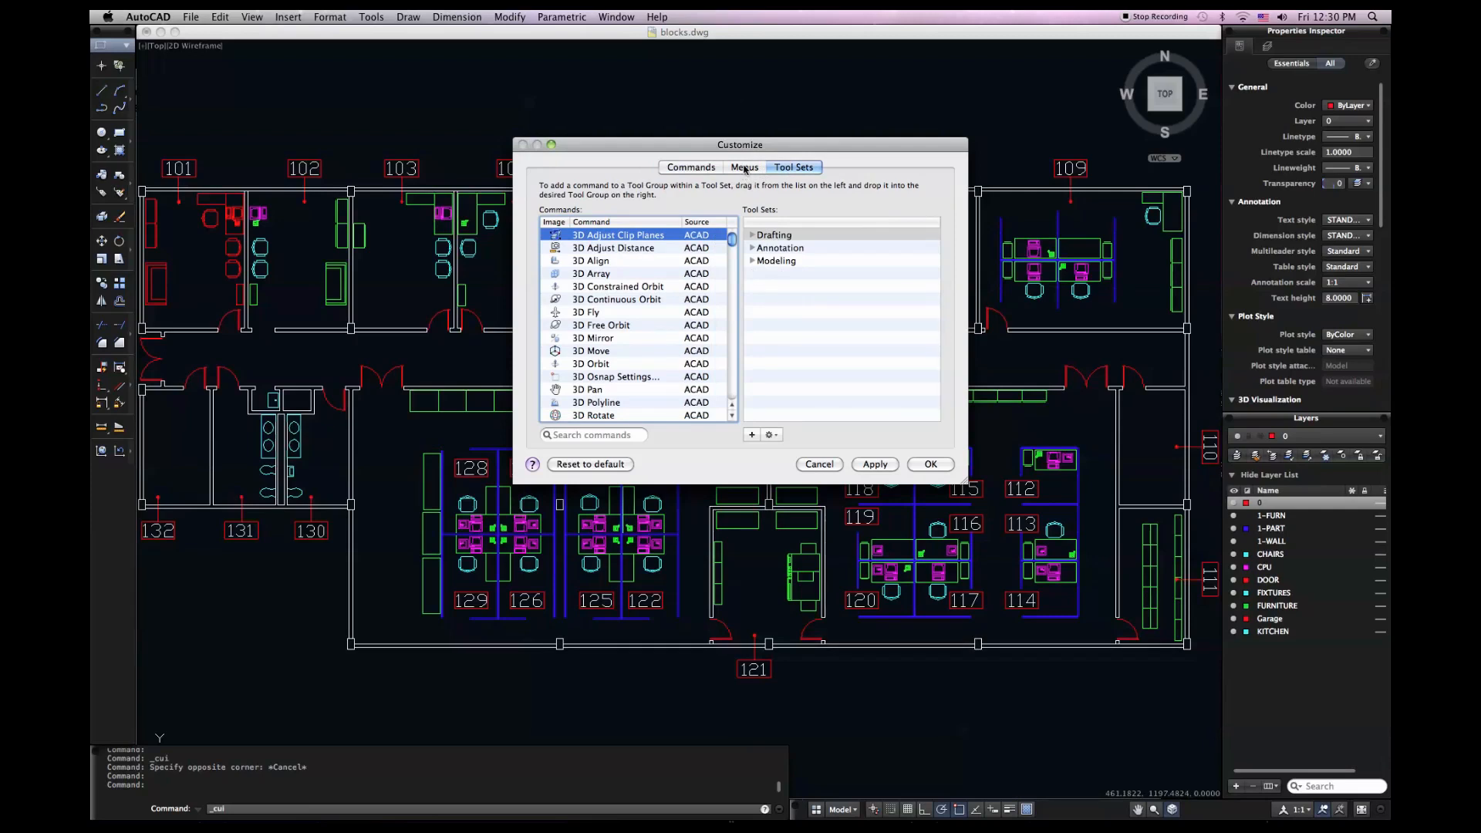
mouse_move(717, 94)
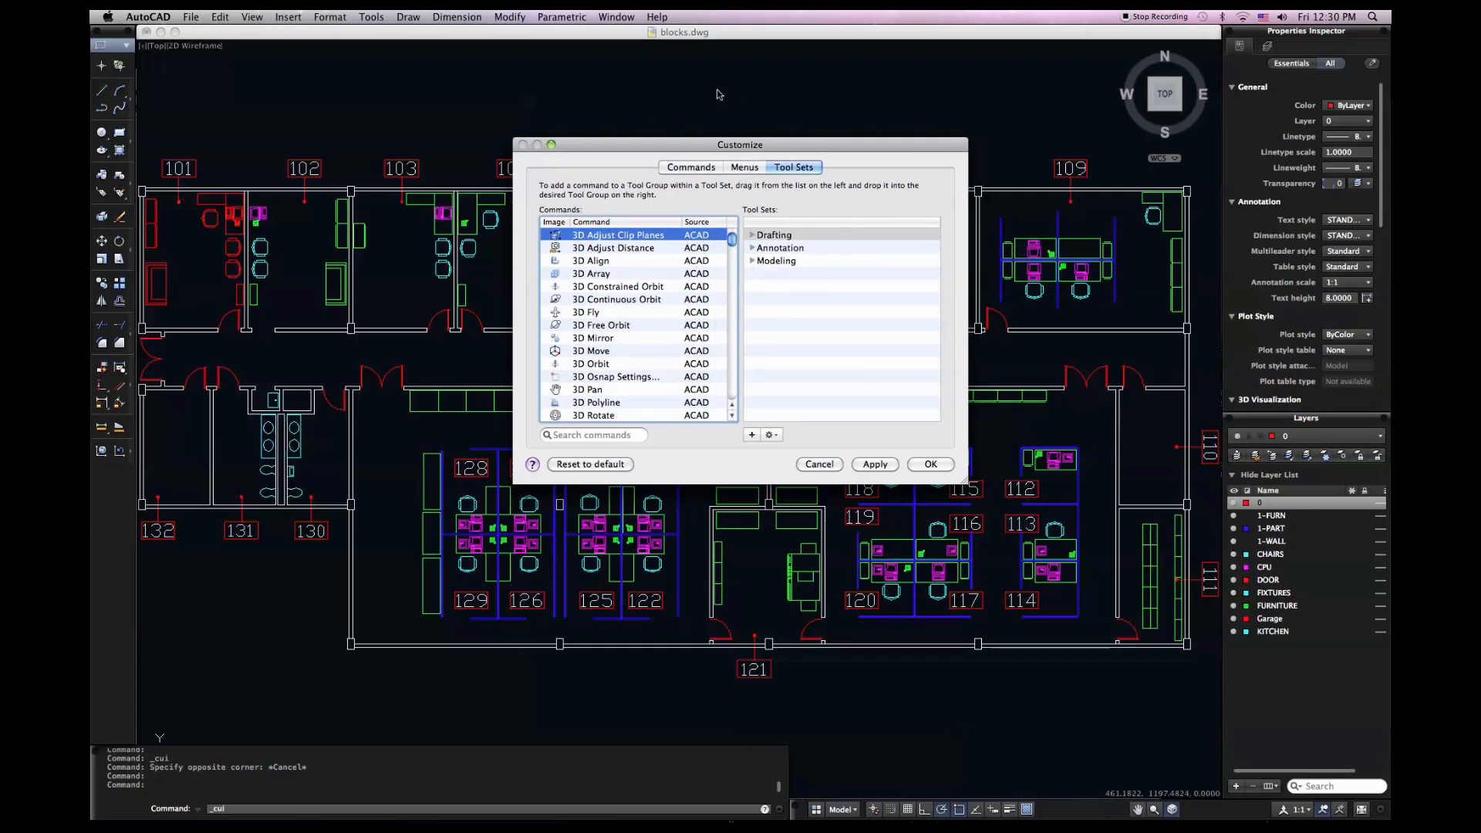
mouse_move(827, 432)
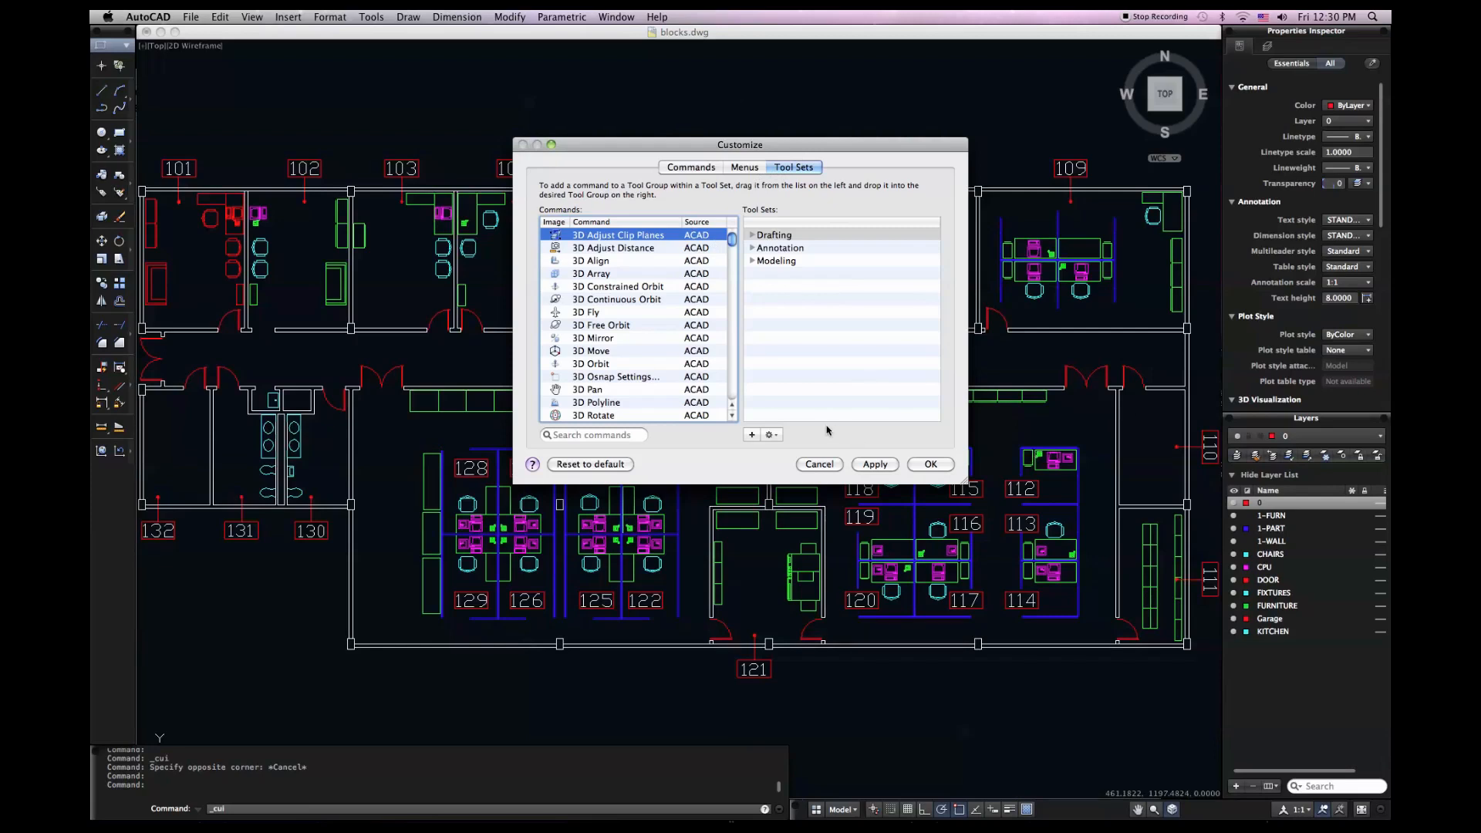
mouse_move(730, 369)
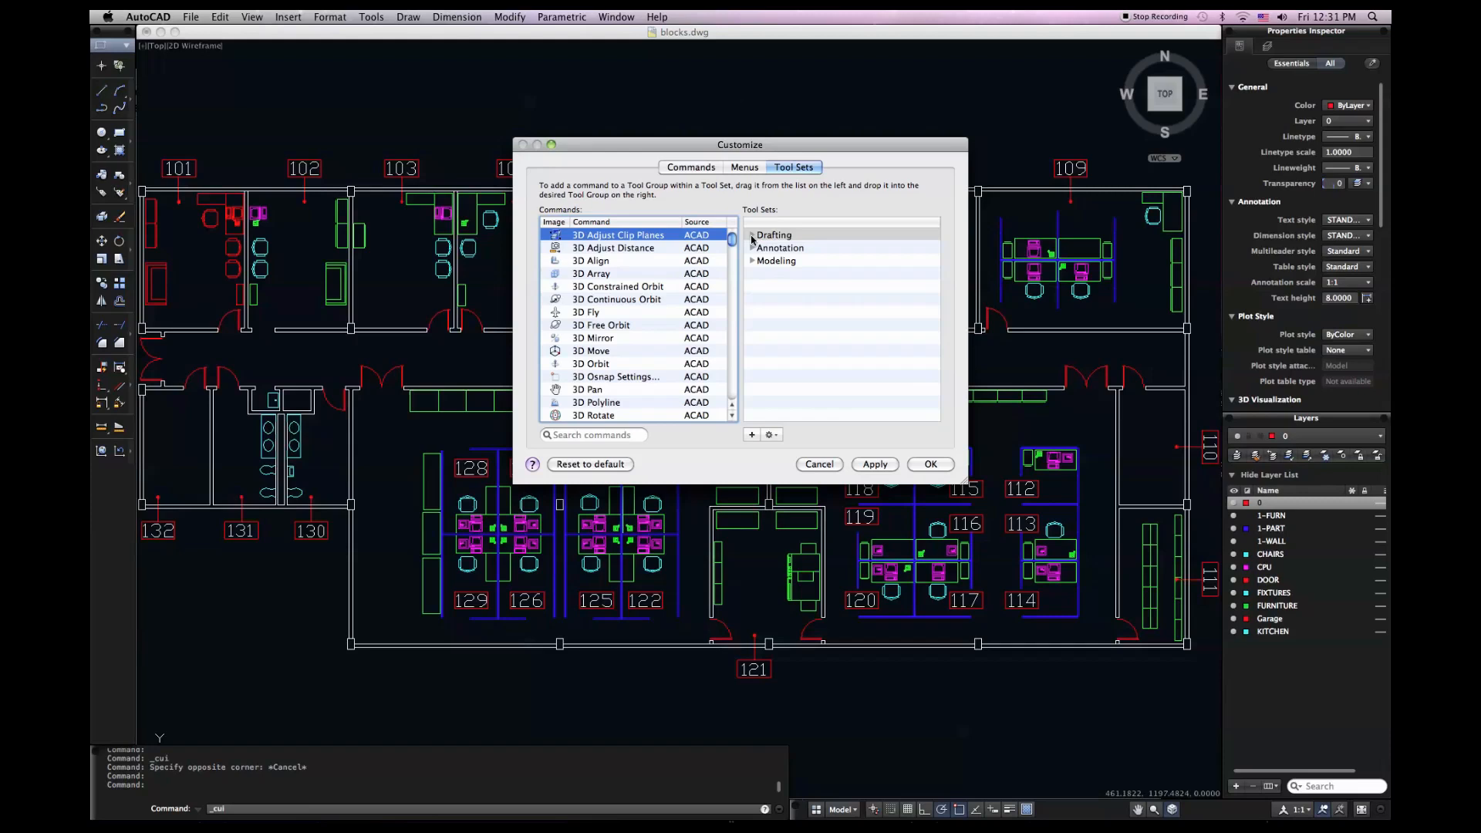
click(753, 235)
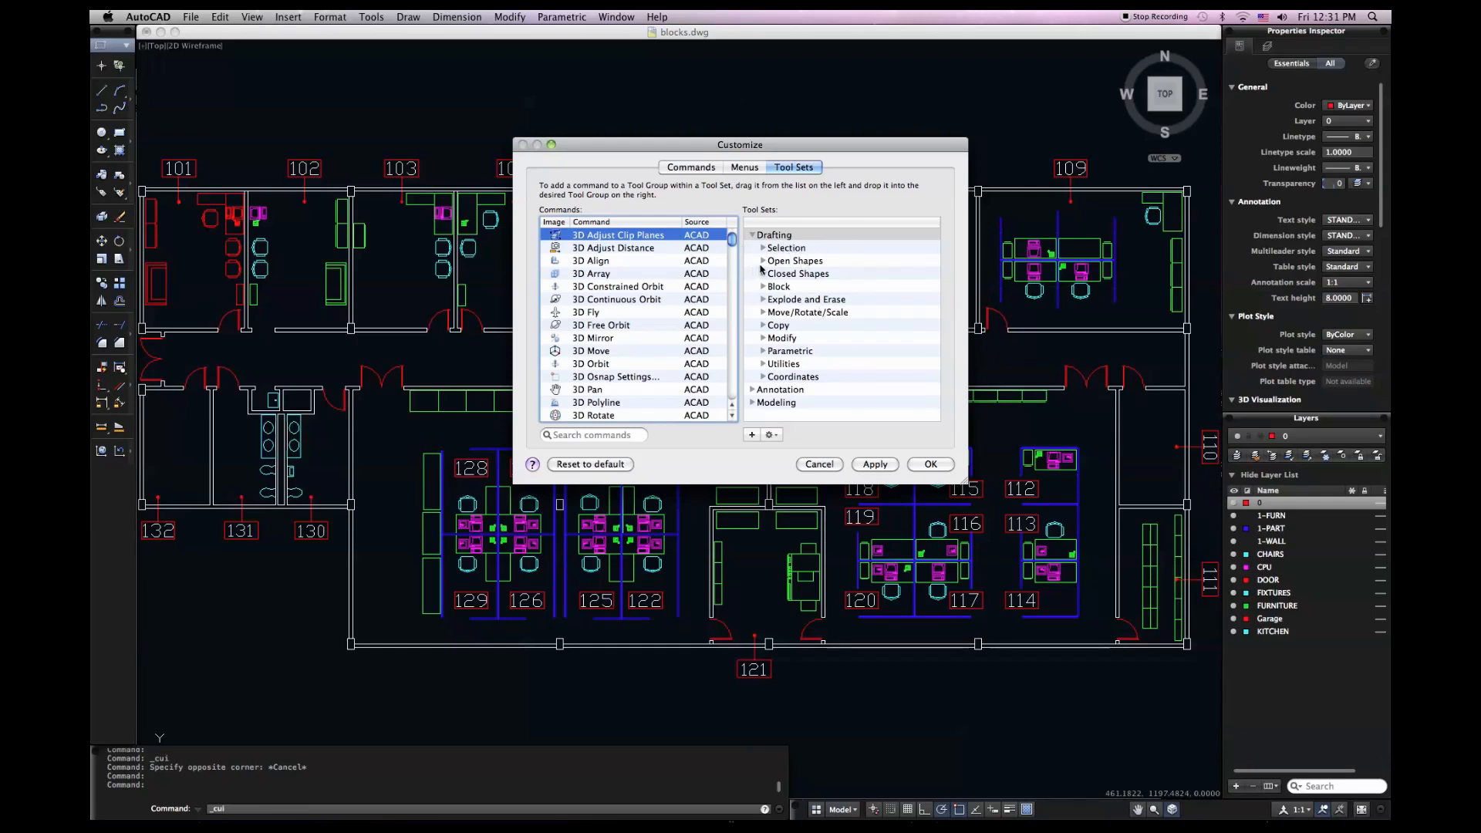
click(762, 261)
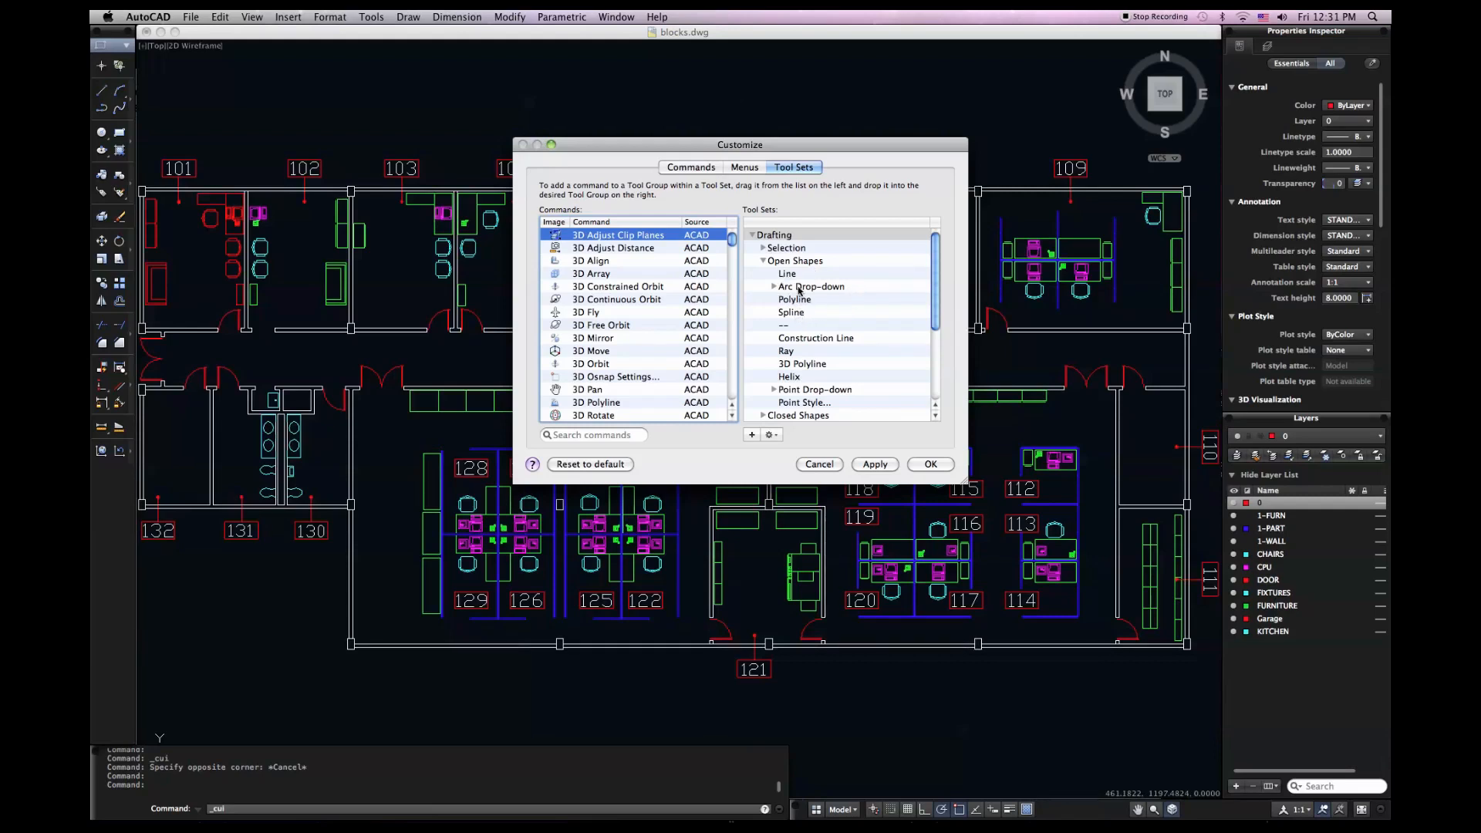
click(773, 287)
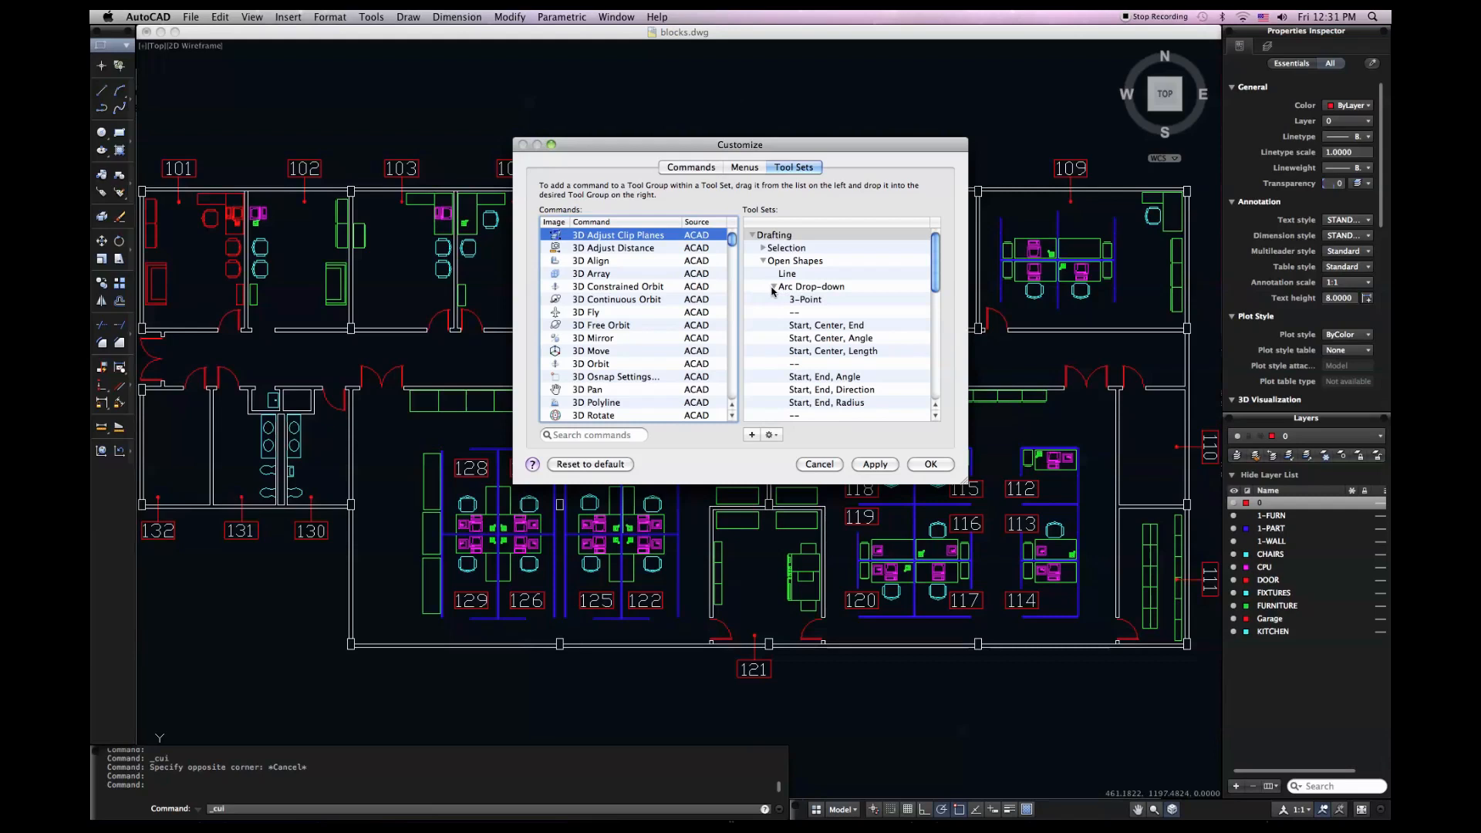
click(771, 287)
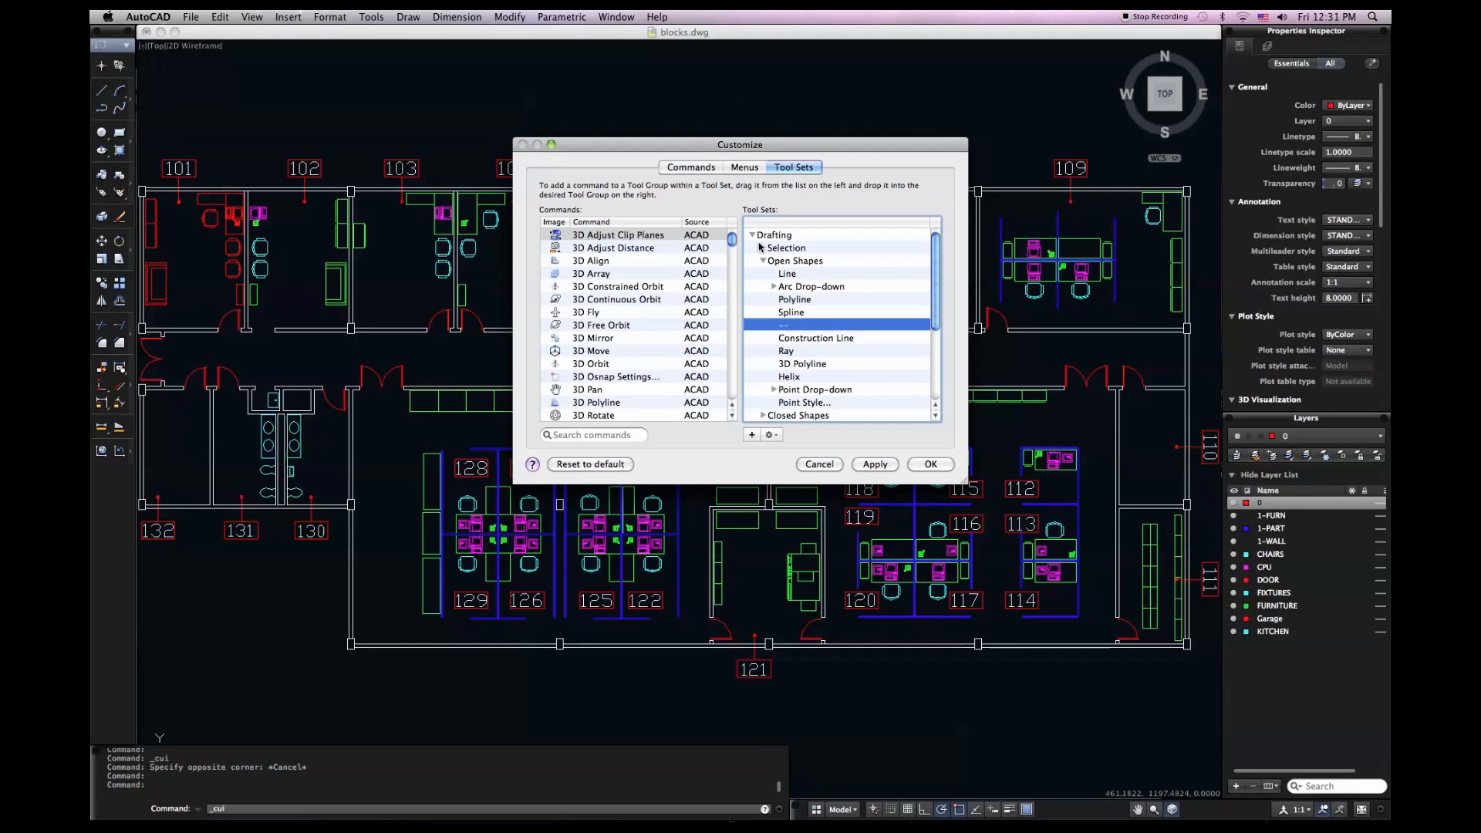
click(751, 235)
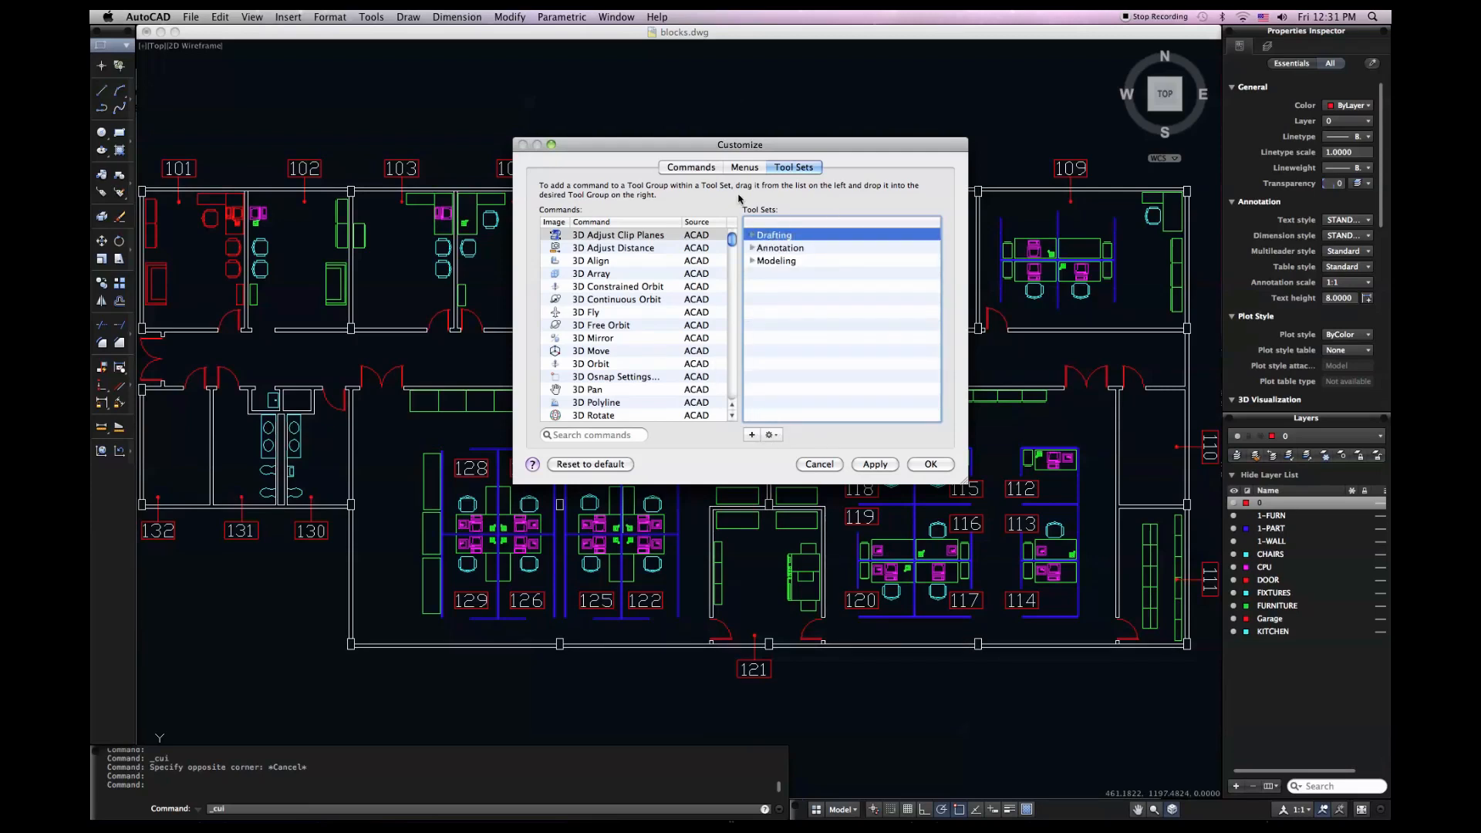
Create a tool set named Custom holding an empty, expanded Tool Group1
click(751, 435)
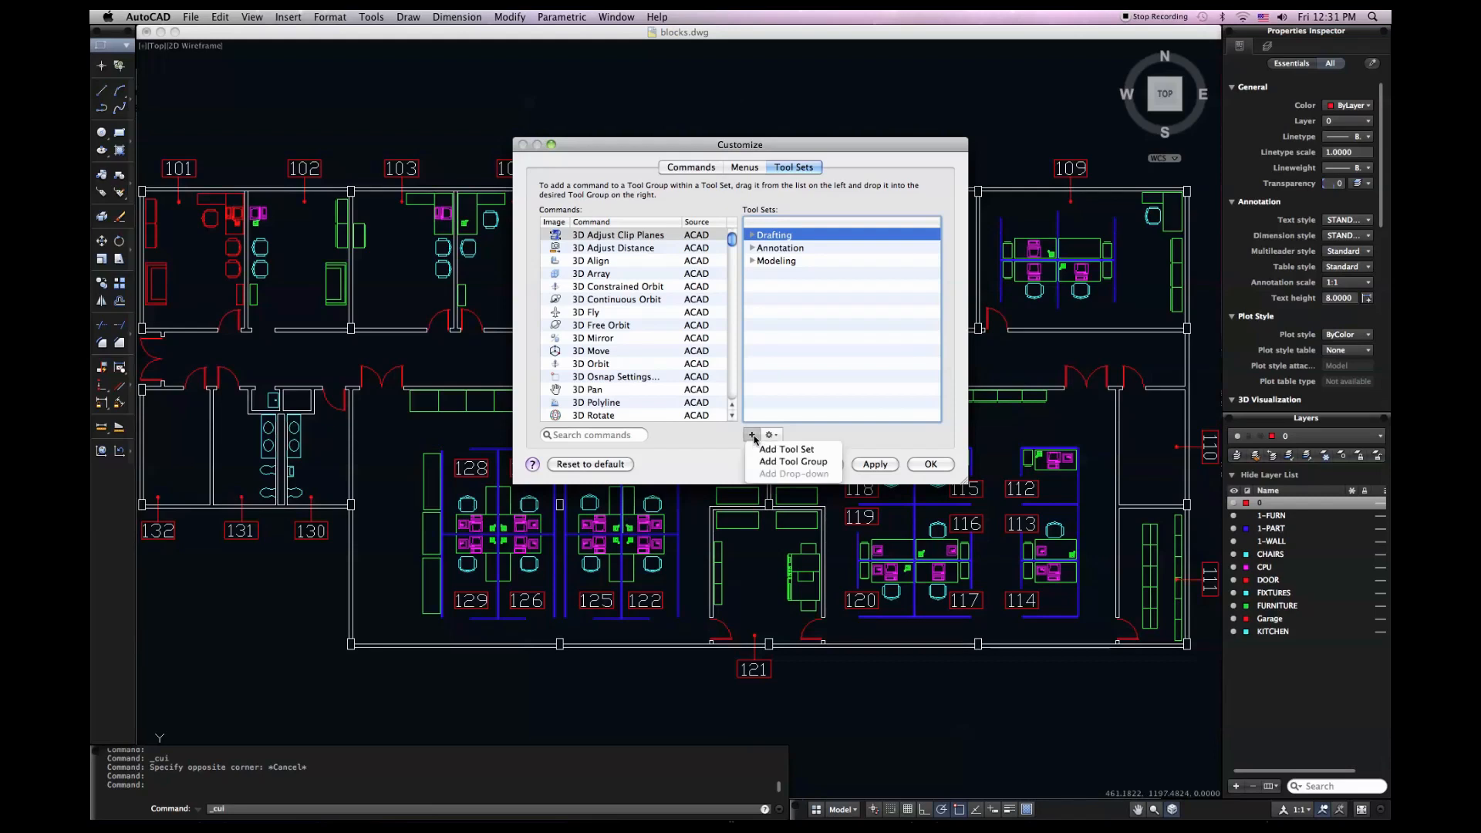
click(785, 449)
text(Custom)
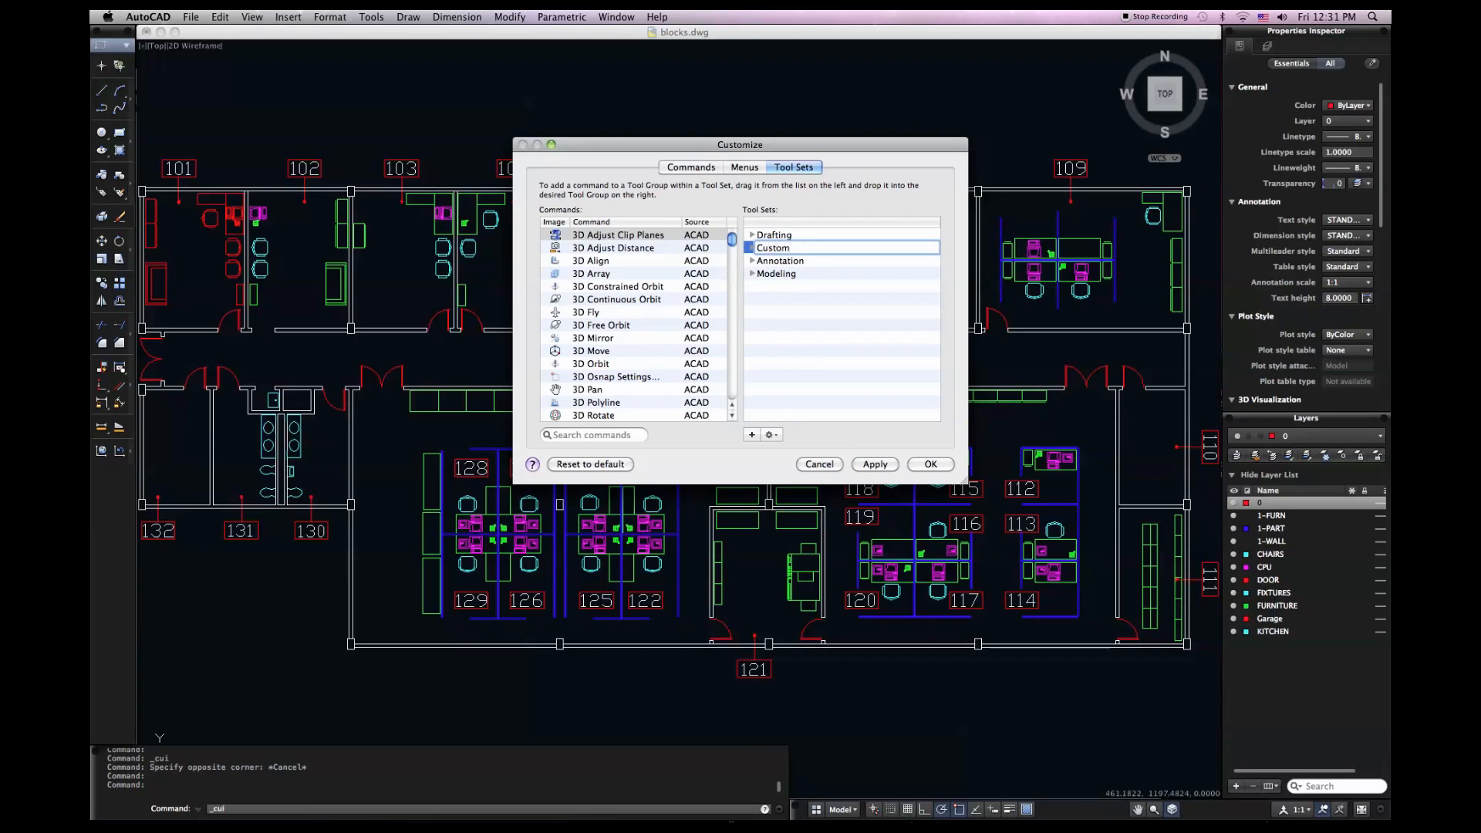
click(773, 247)
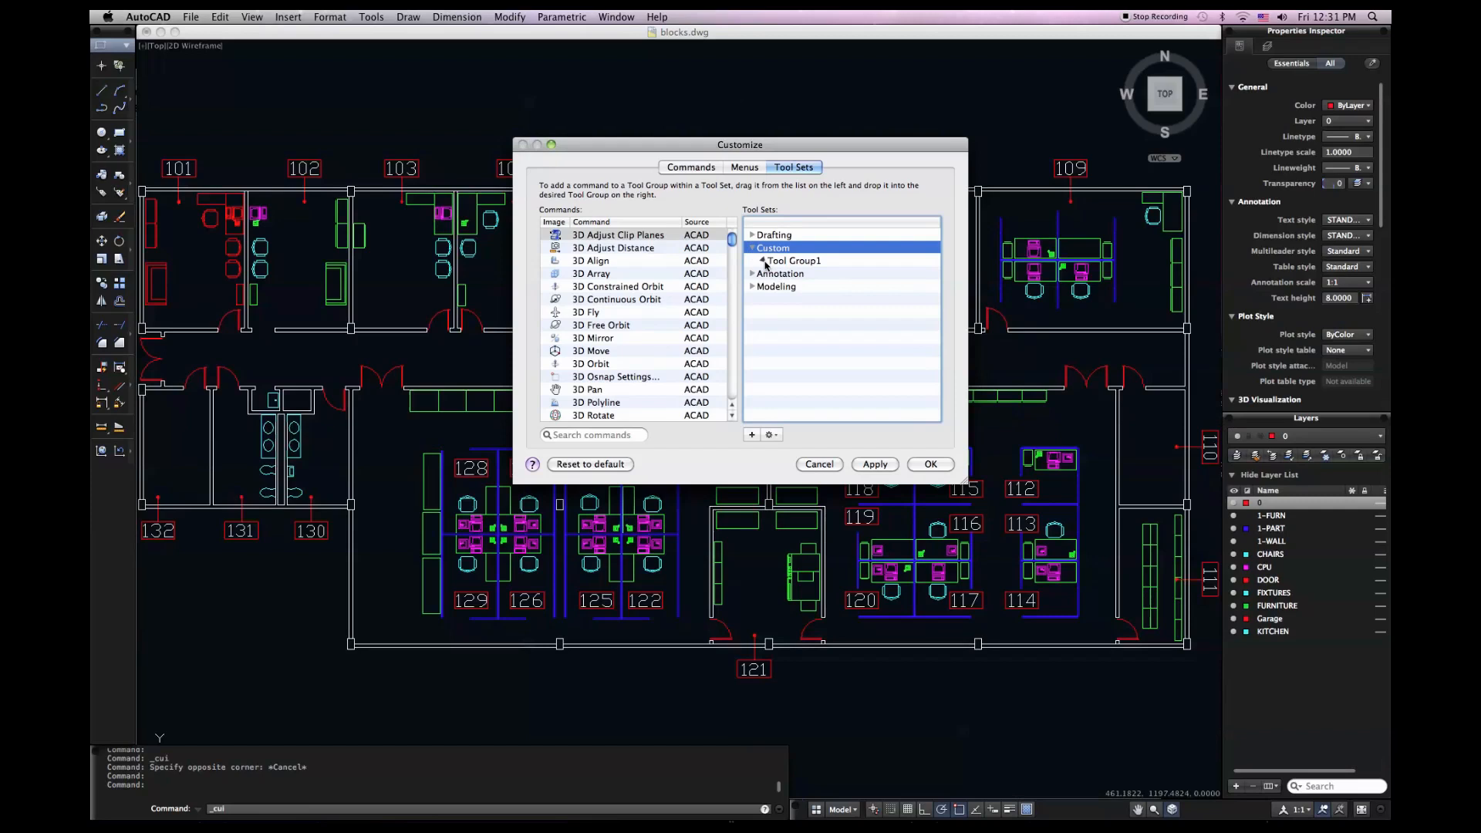
click(761, 261)
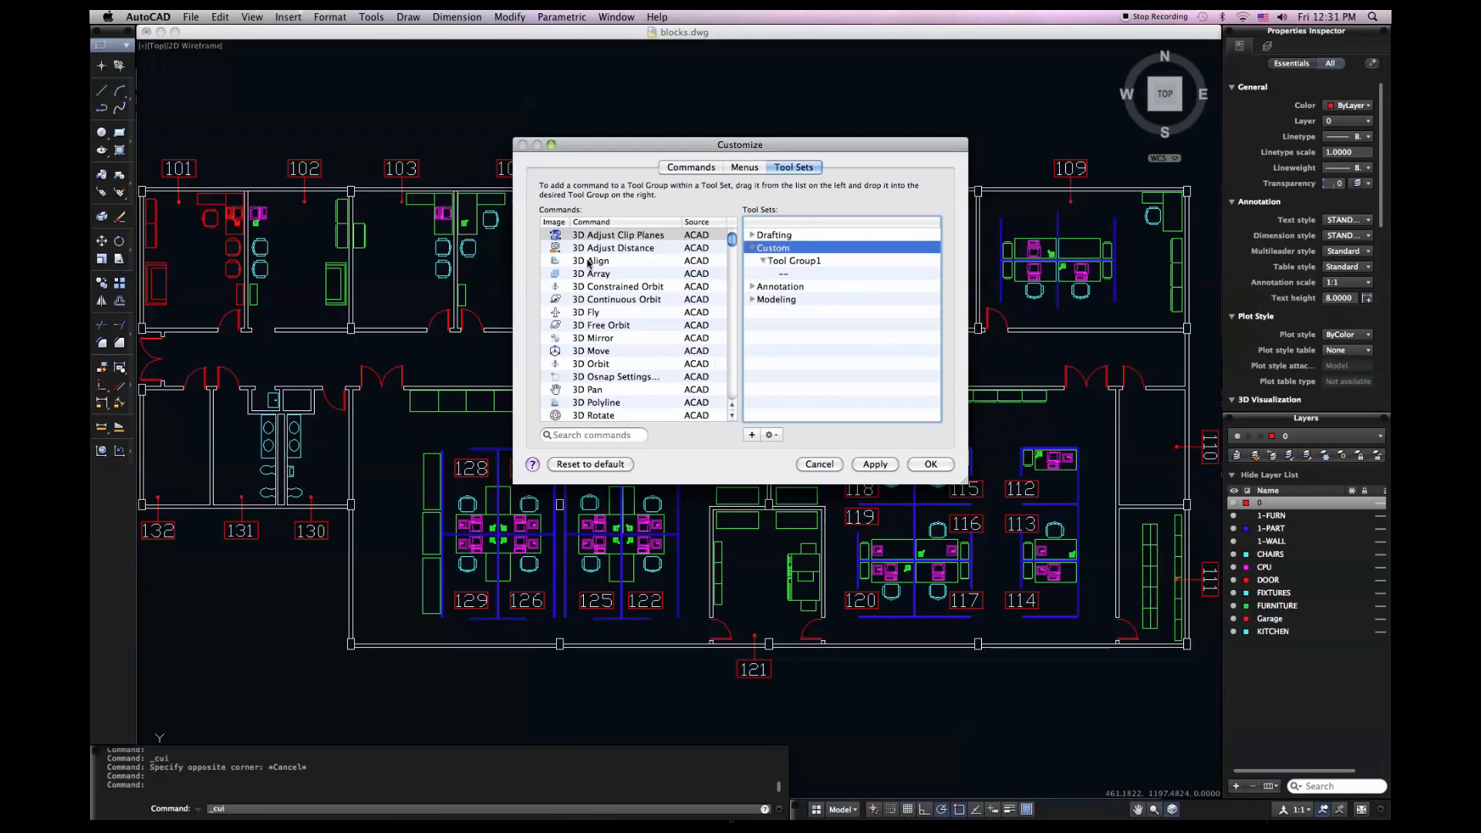
mouse_move(614, 255)
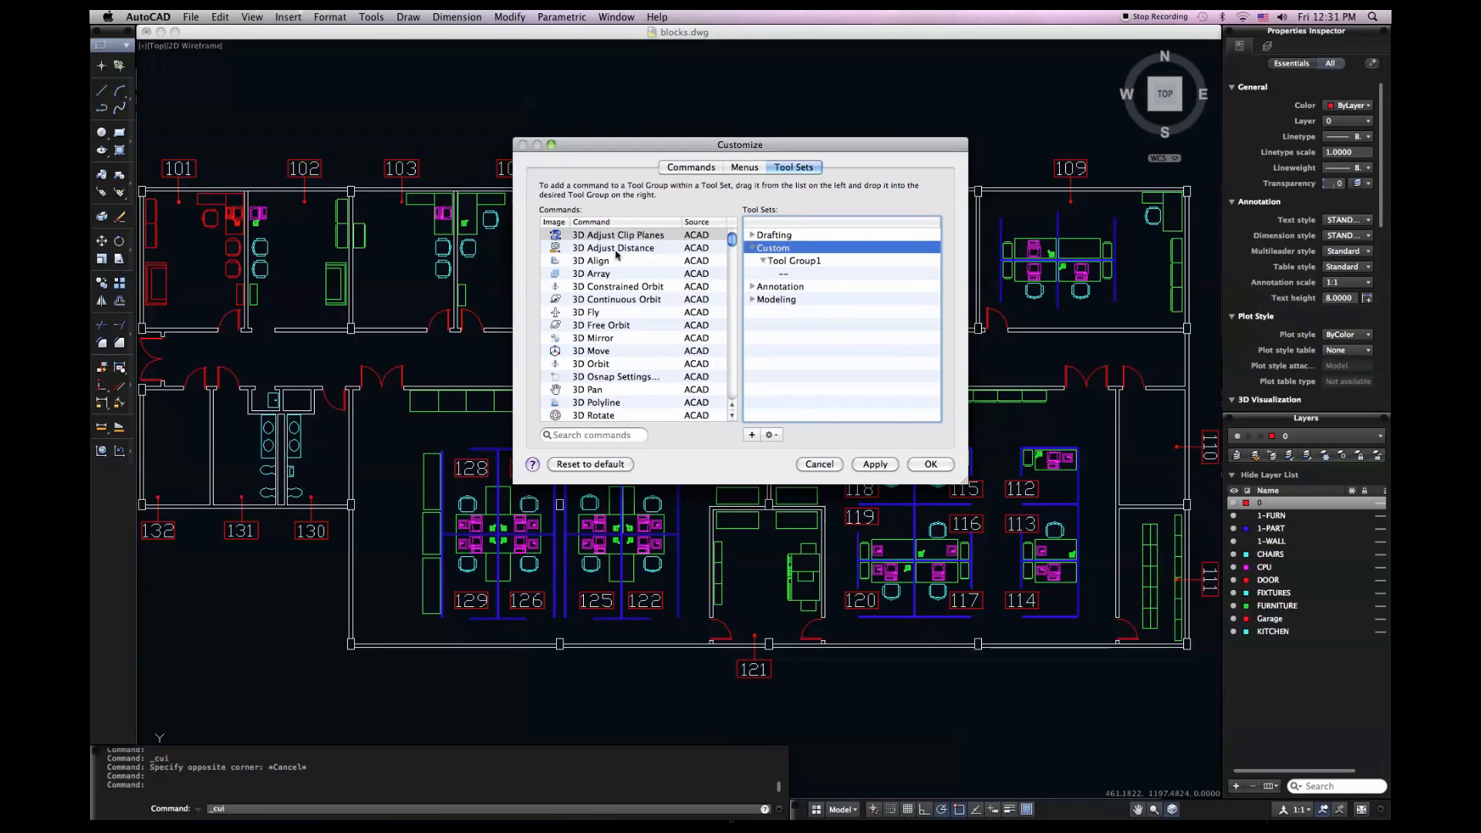
mouse_move(596, 262)
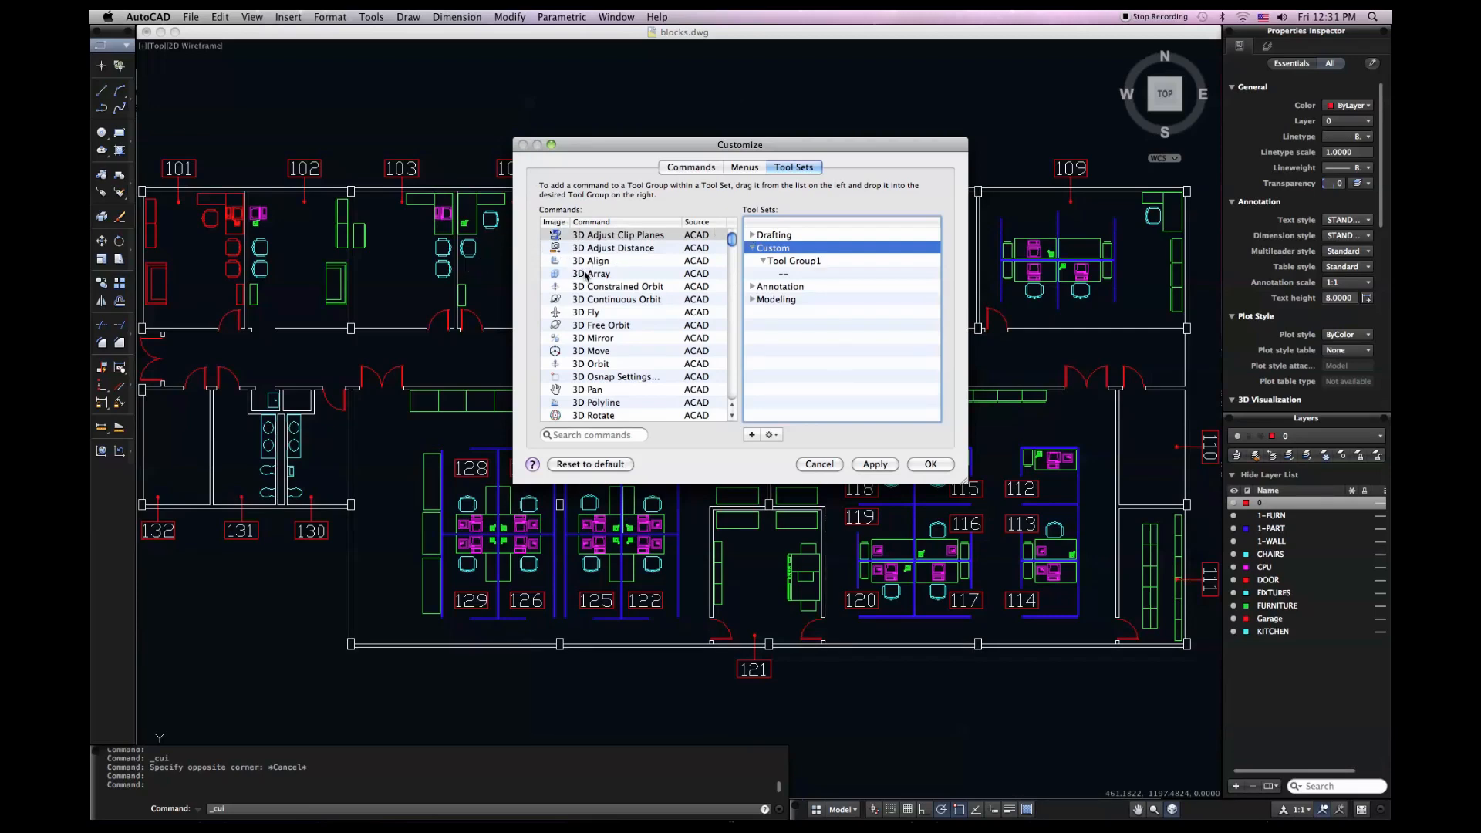
Add 3D Array to Tool Group1 beside 3D Move, 3D Mirror and 3D Align
click(593, 273)
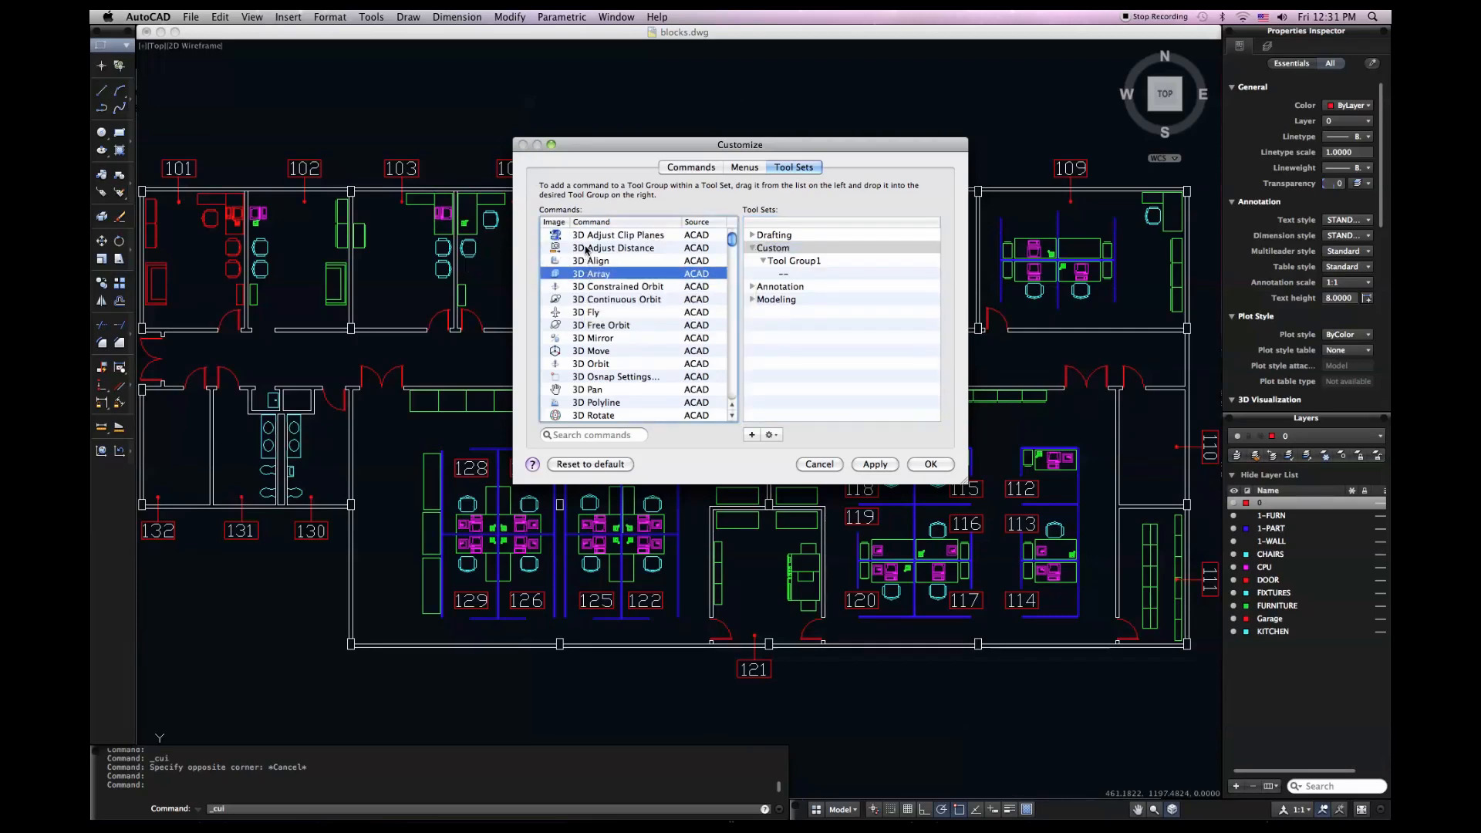
click(617, 235)
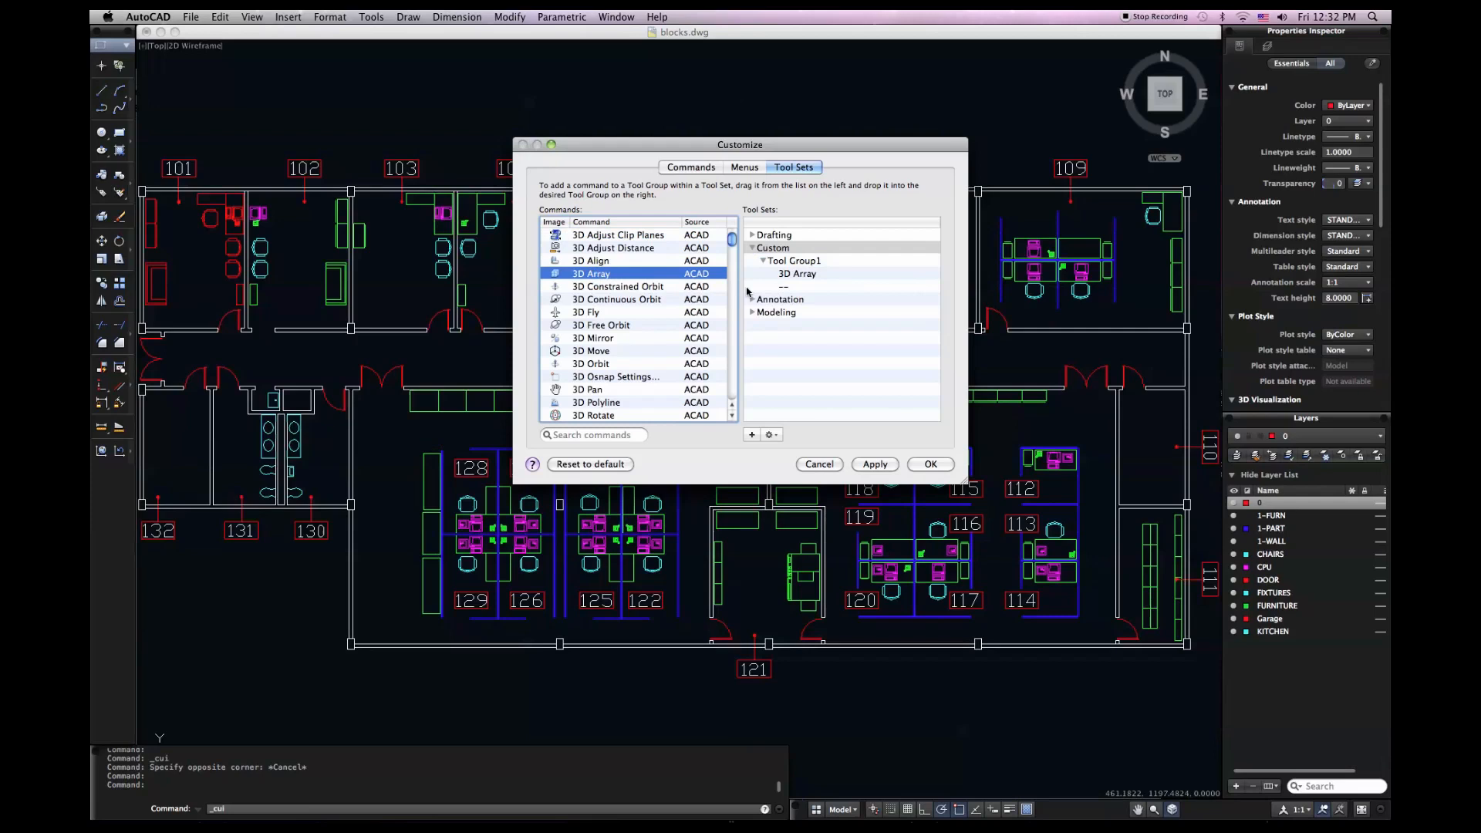
click(793, 261)
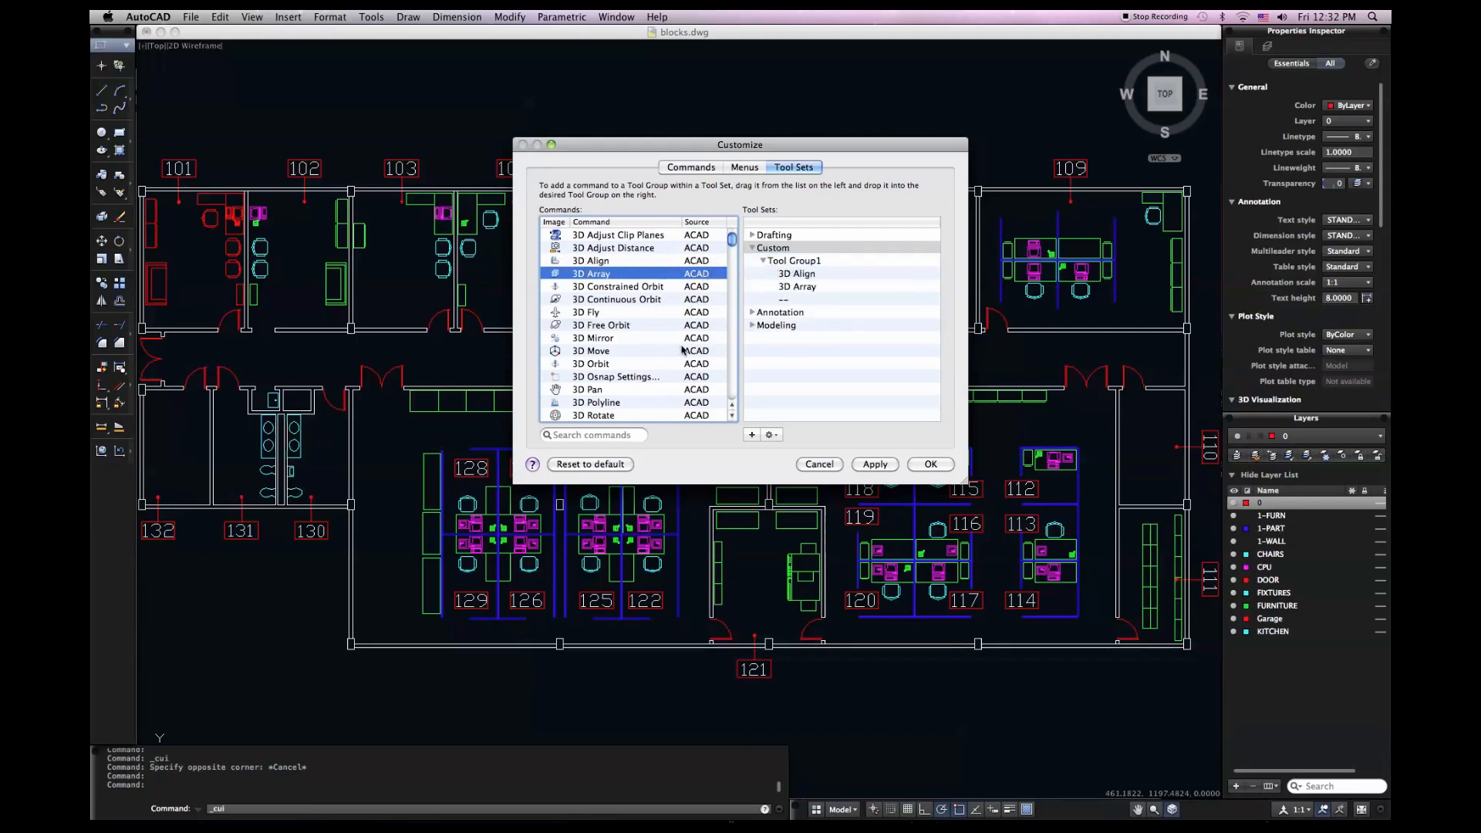
mouse_move(591, 340)
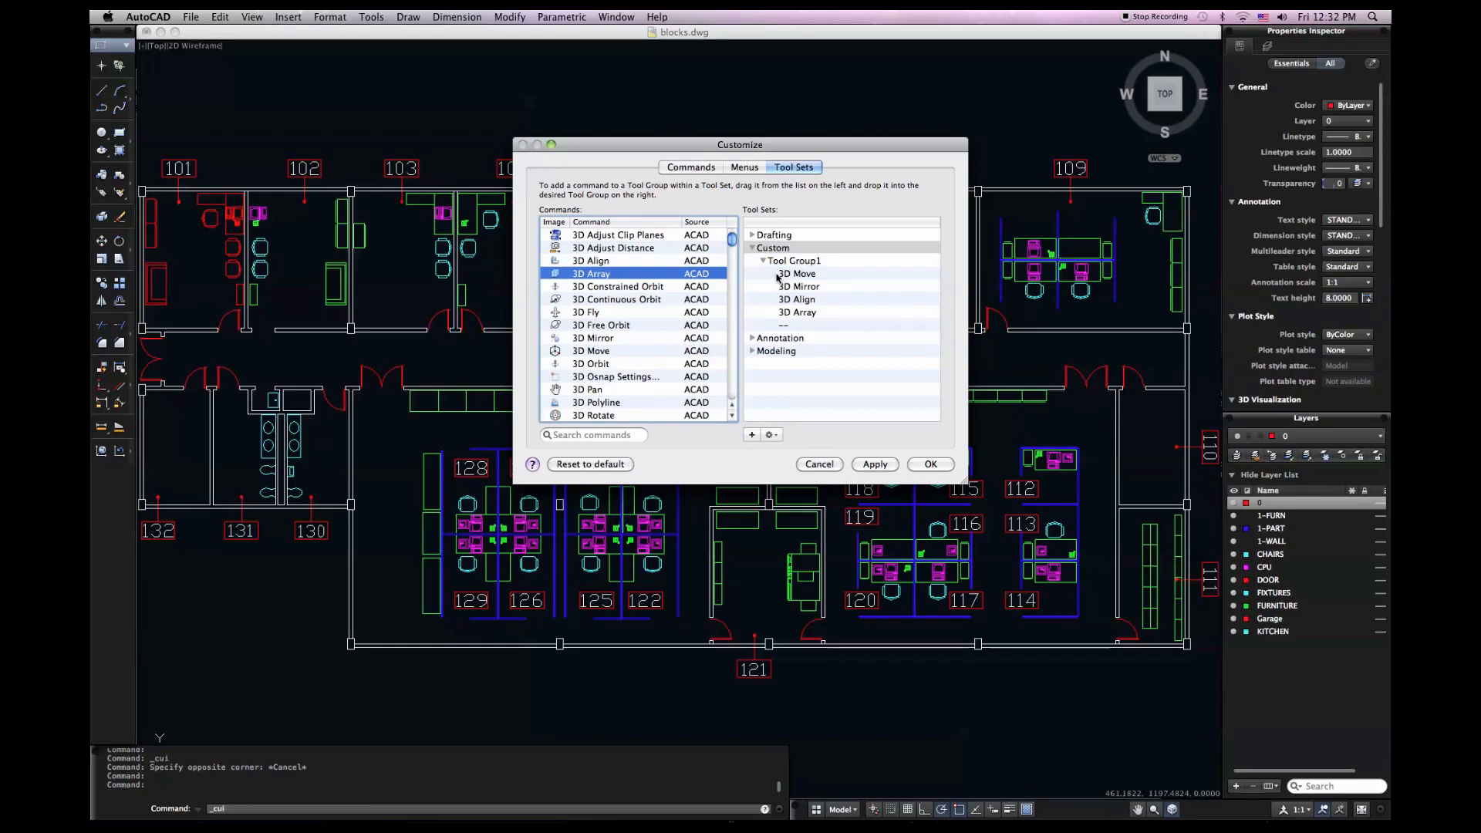
Rename Tool Group1 to 3D Edit
double_click(793, 261)
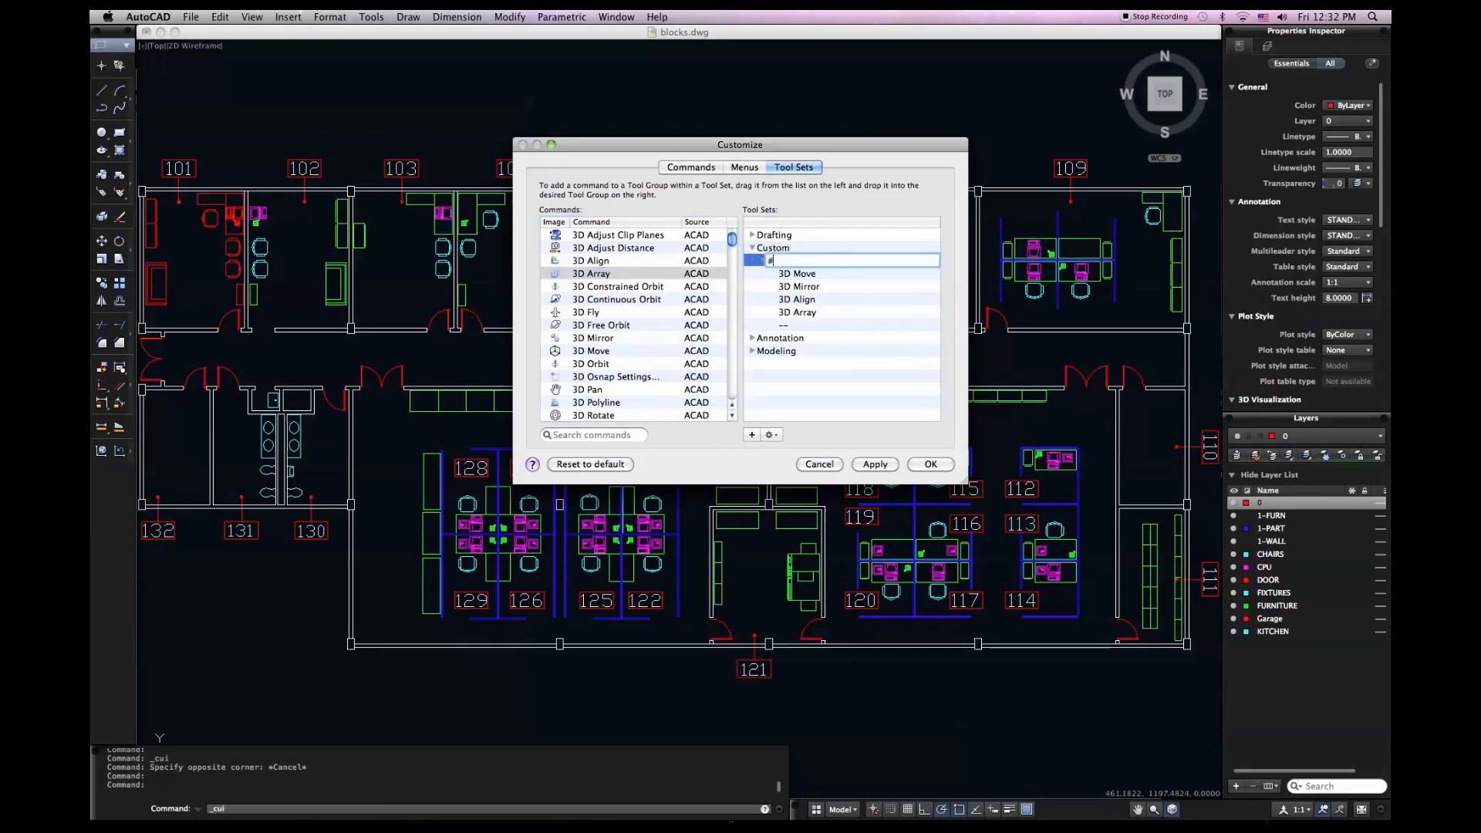
text(3D Edit)
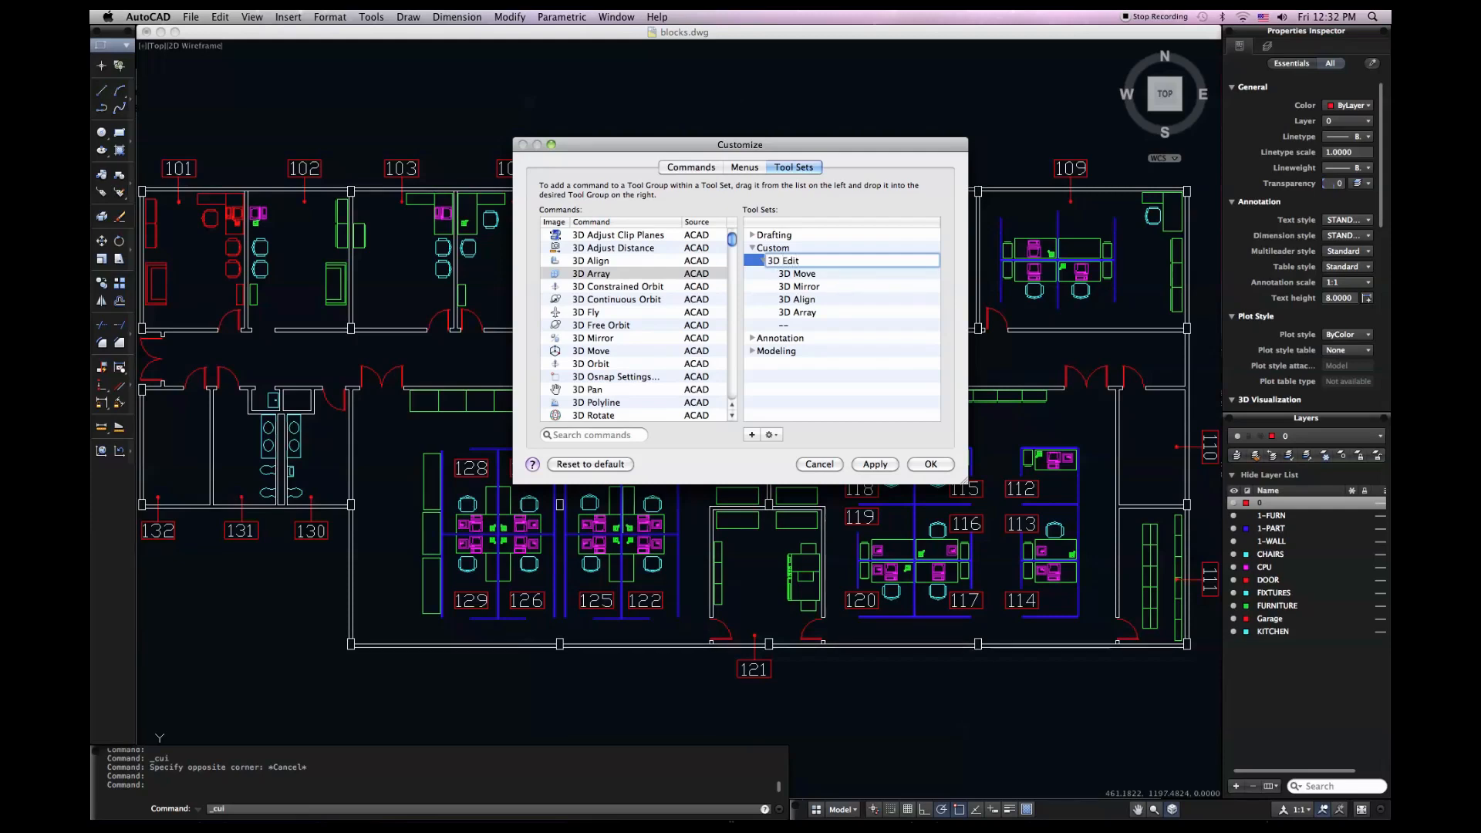
click(779, 338)
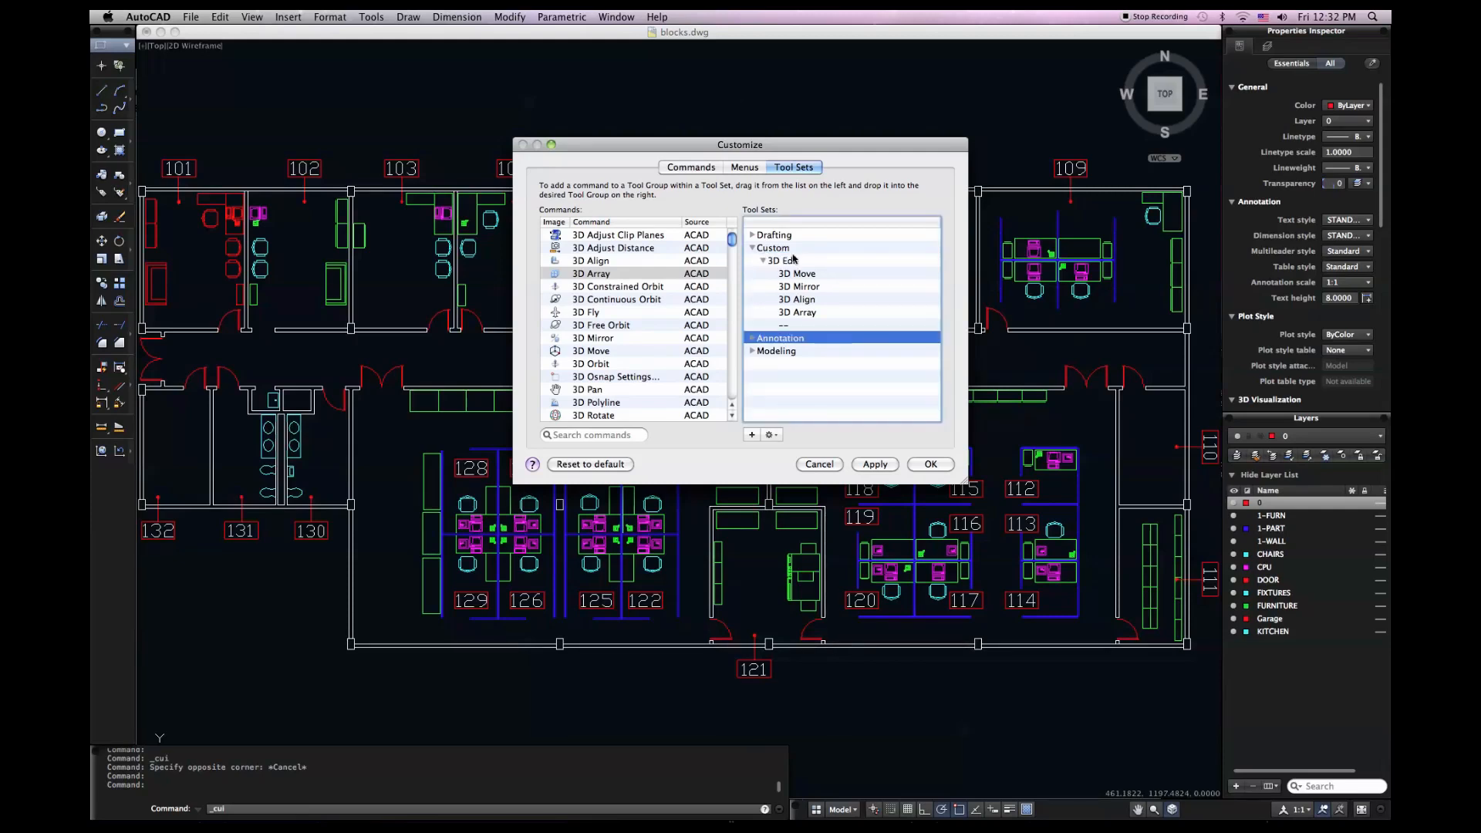
Add Tool Group 2 to the Custom set and collapse the 3D Edit group
click(771, 247)
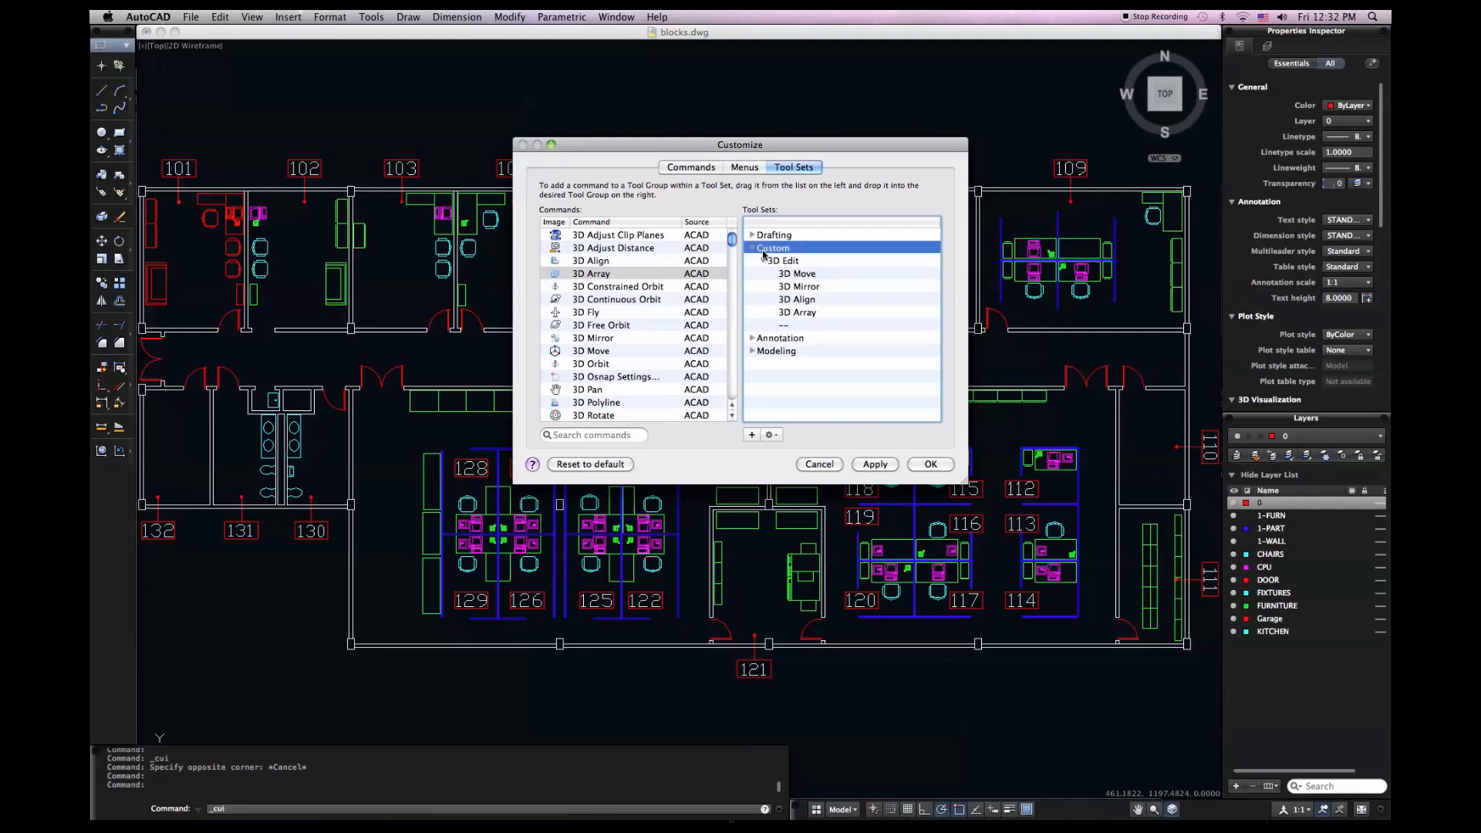
click(751, 435)
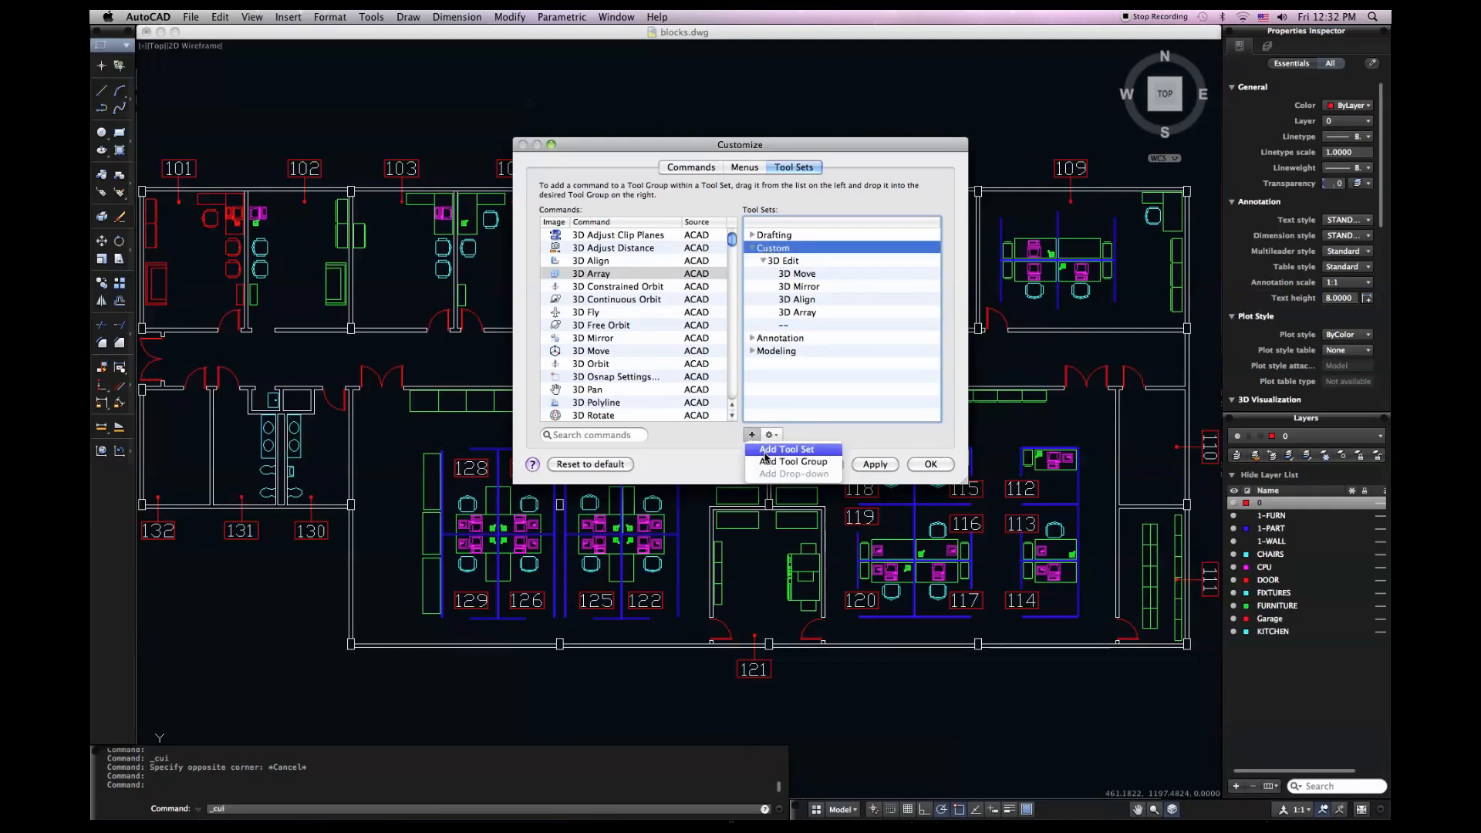
click(791, 462)
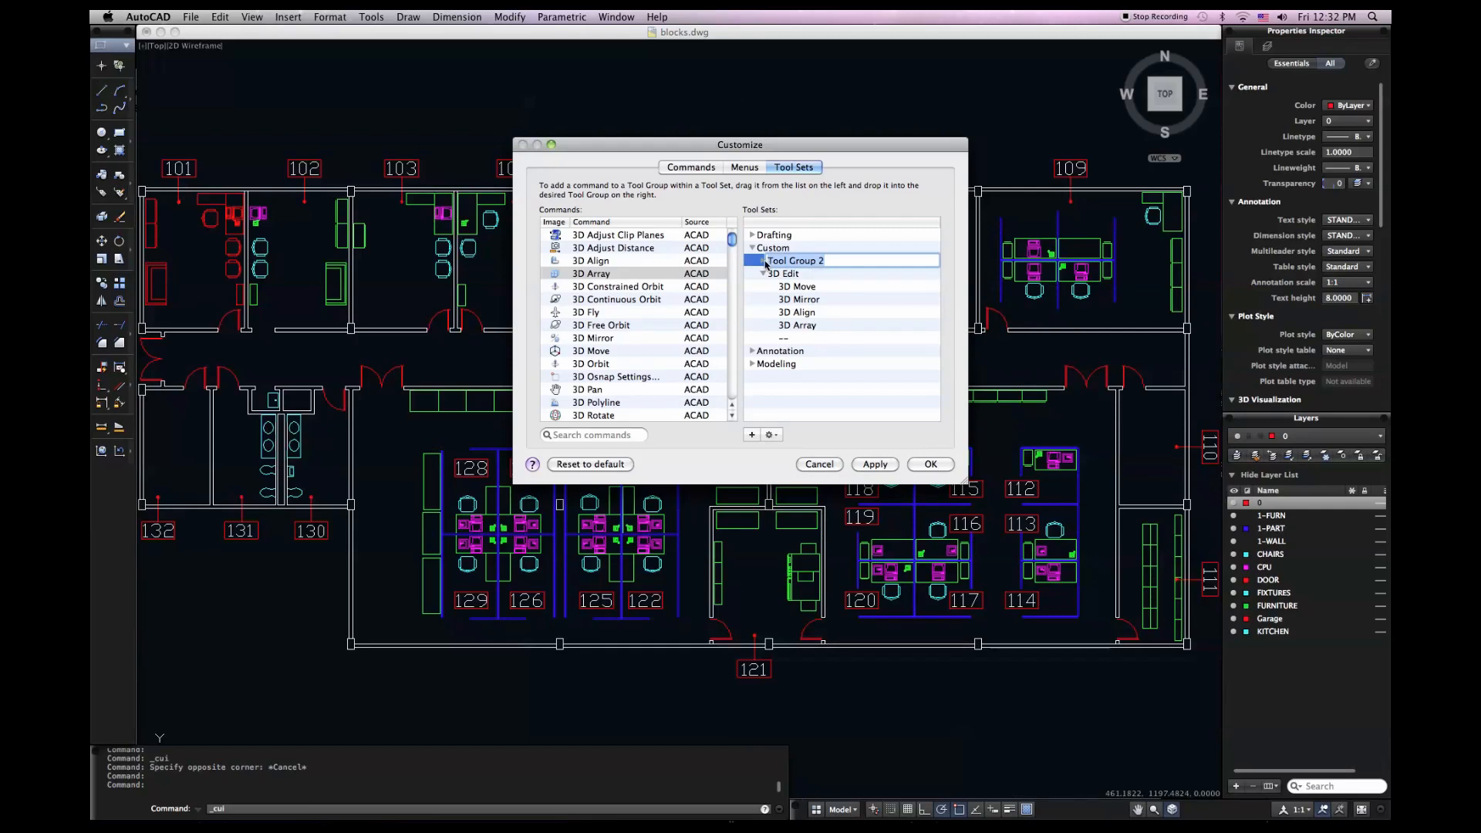
click(799, 299)
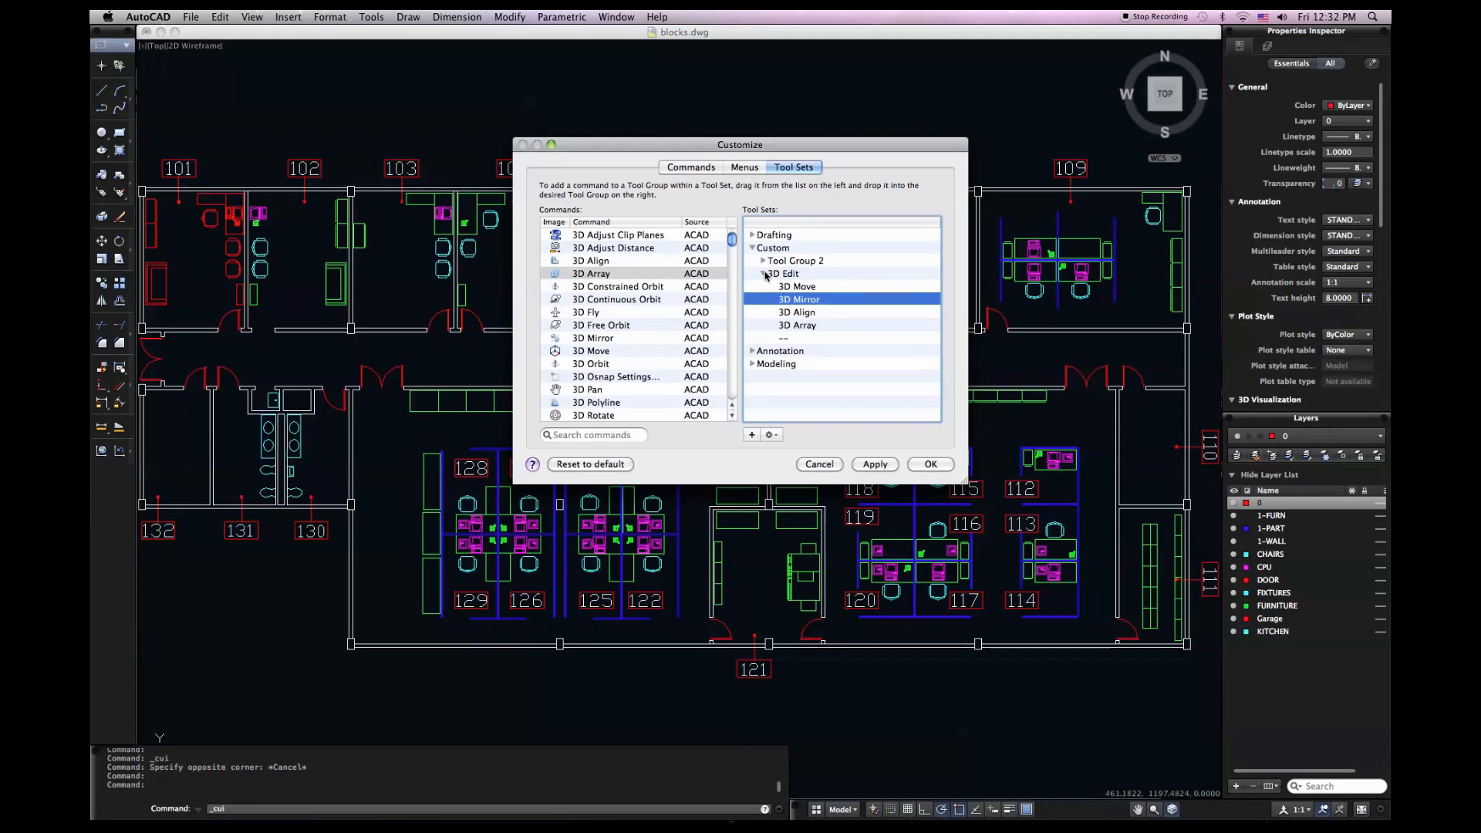
click(768, 435)
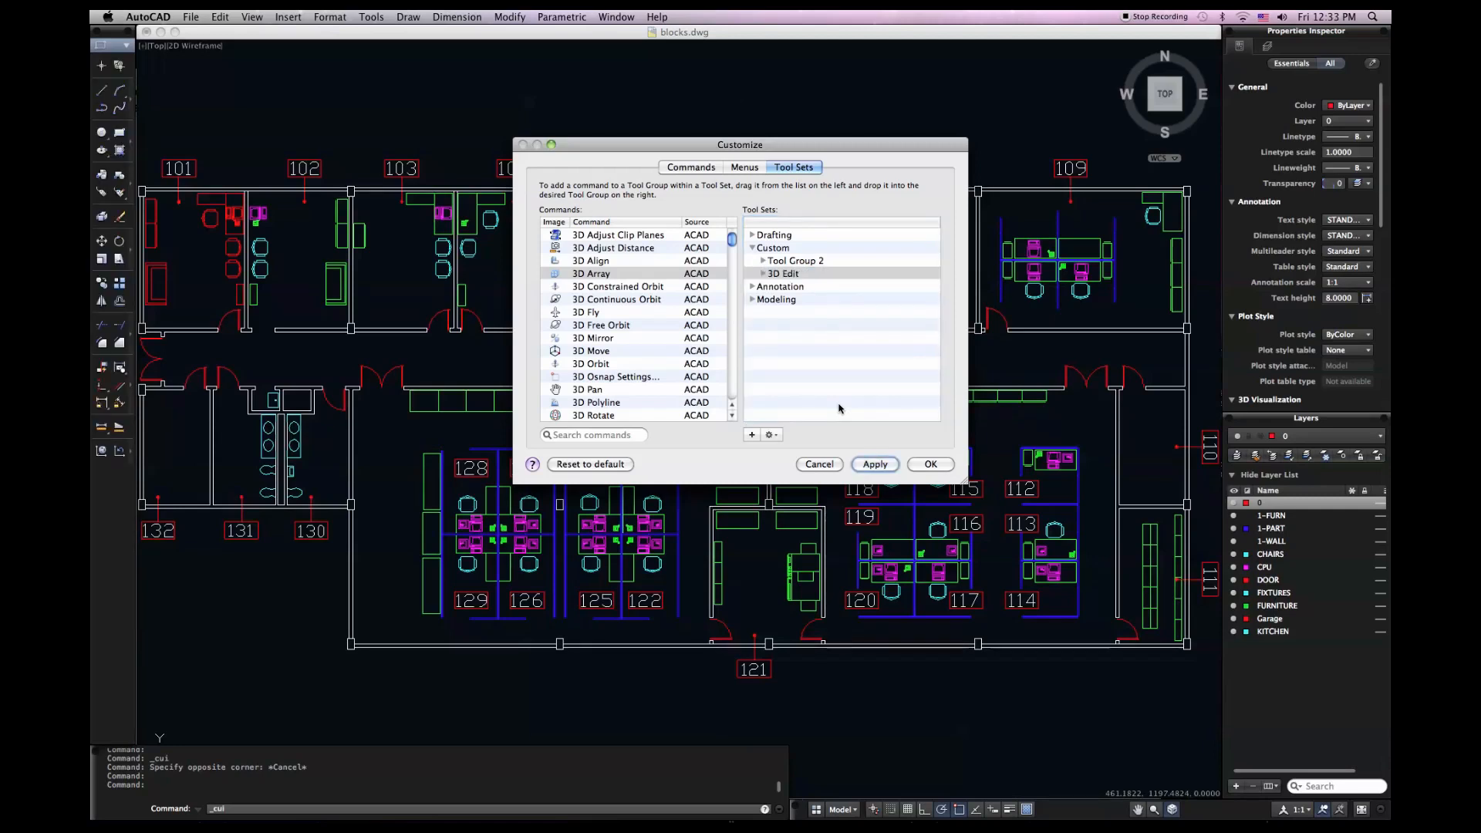
Apply the changes with OK and display the Custom tool set in the Tool Sets palette
click(929, 464)
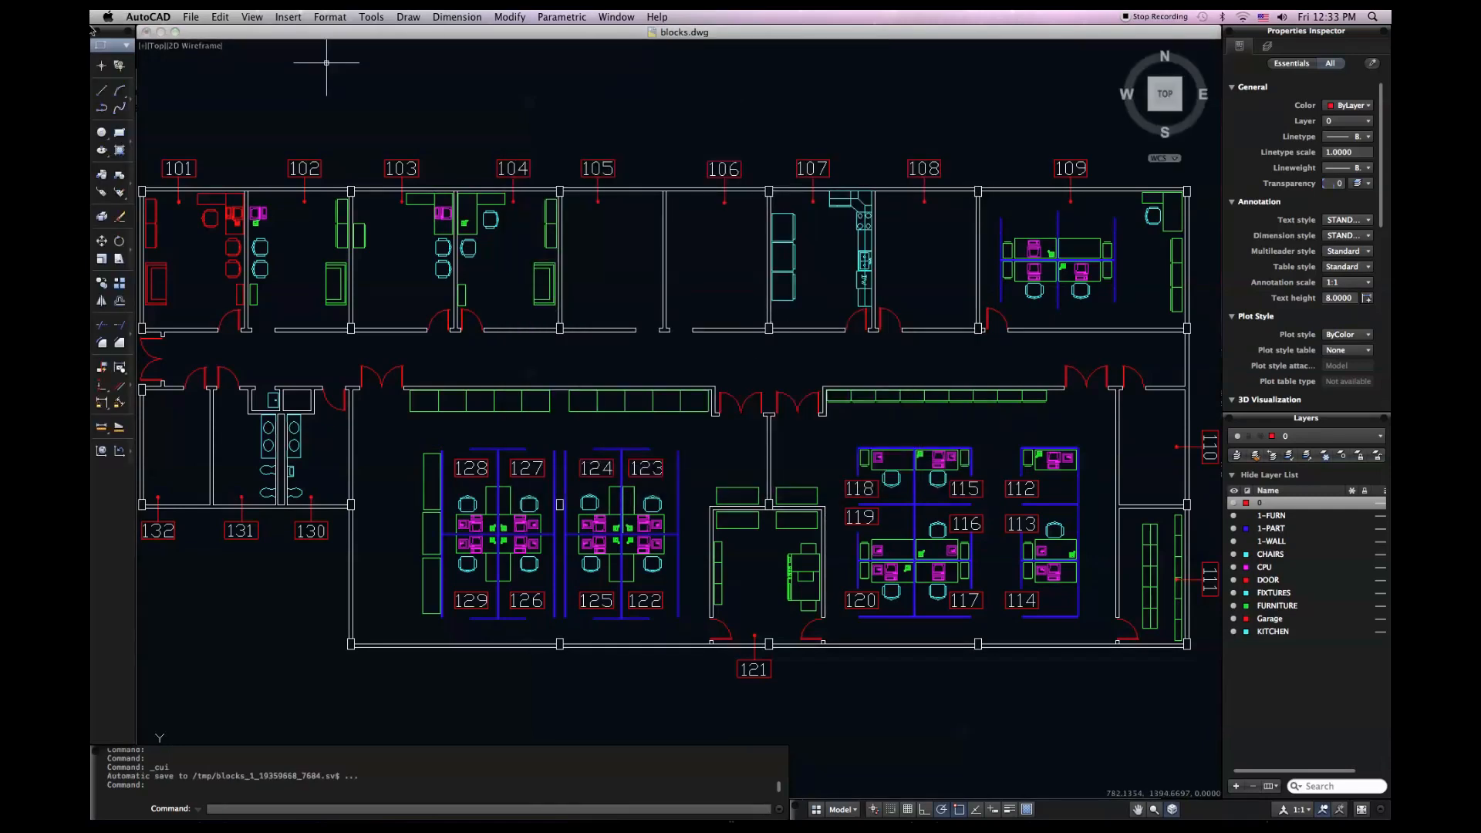
click(113, 44)
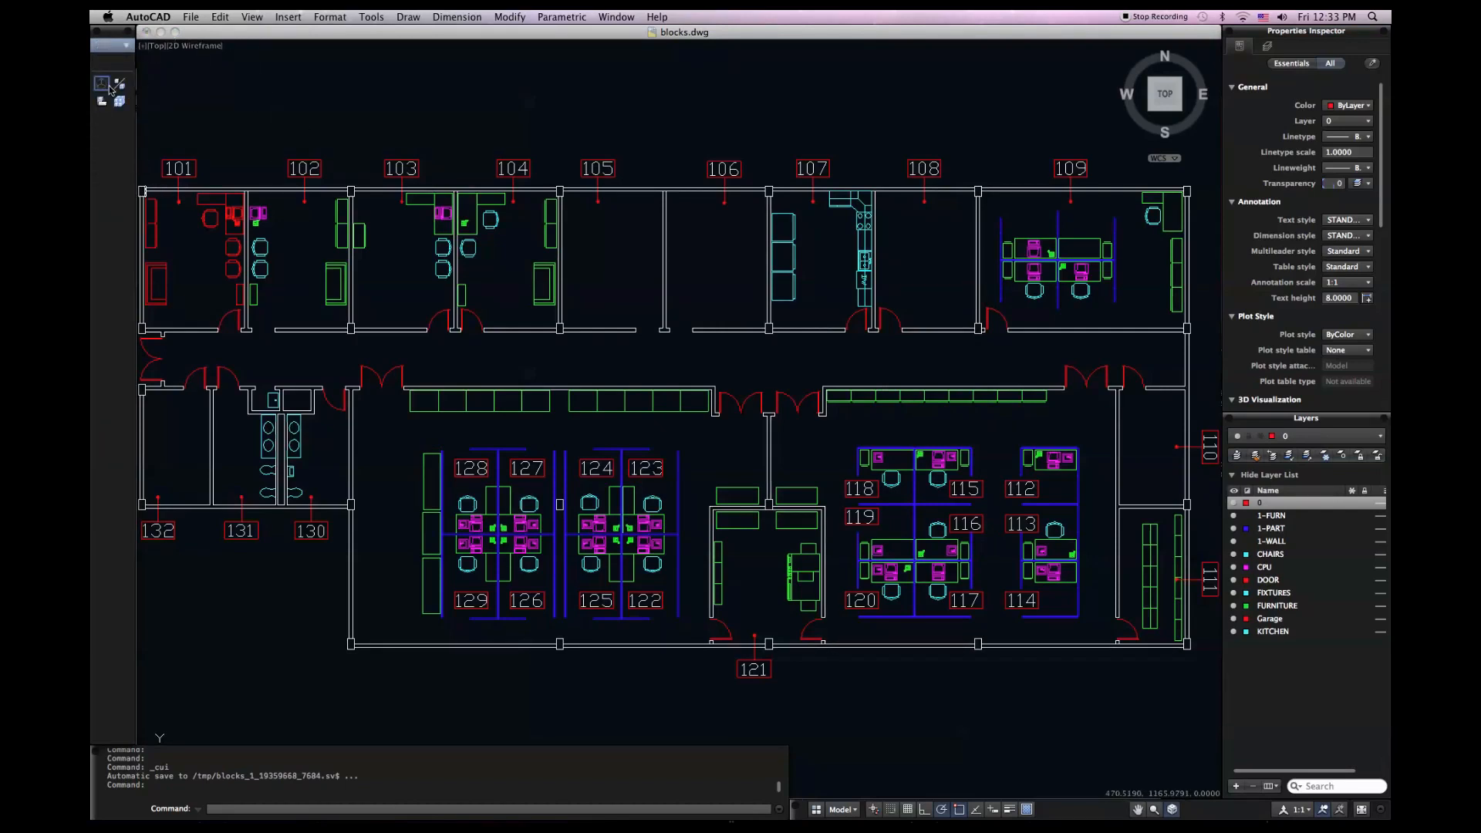
mouse_move(100, 84)
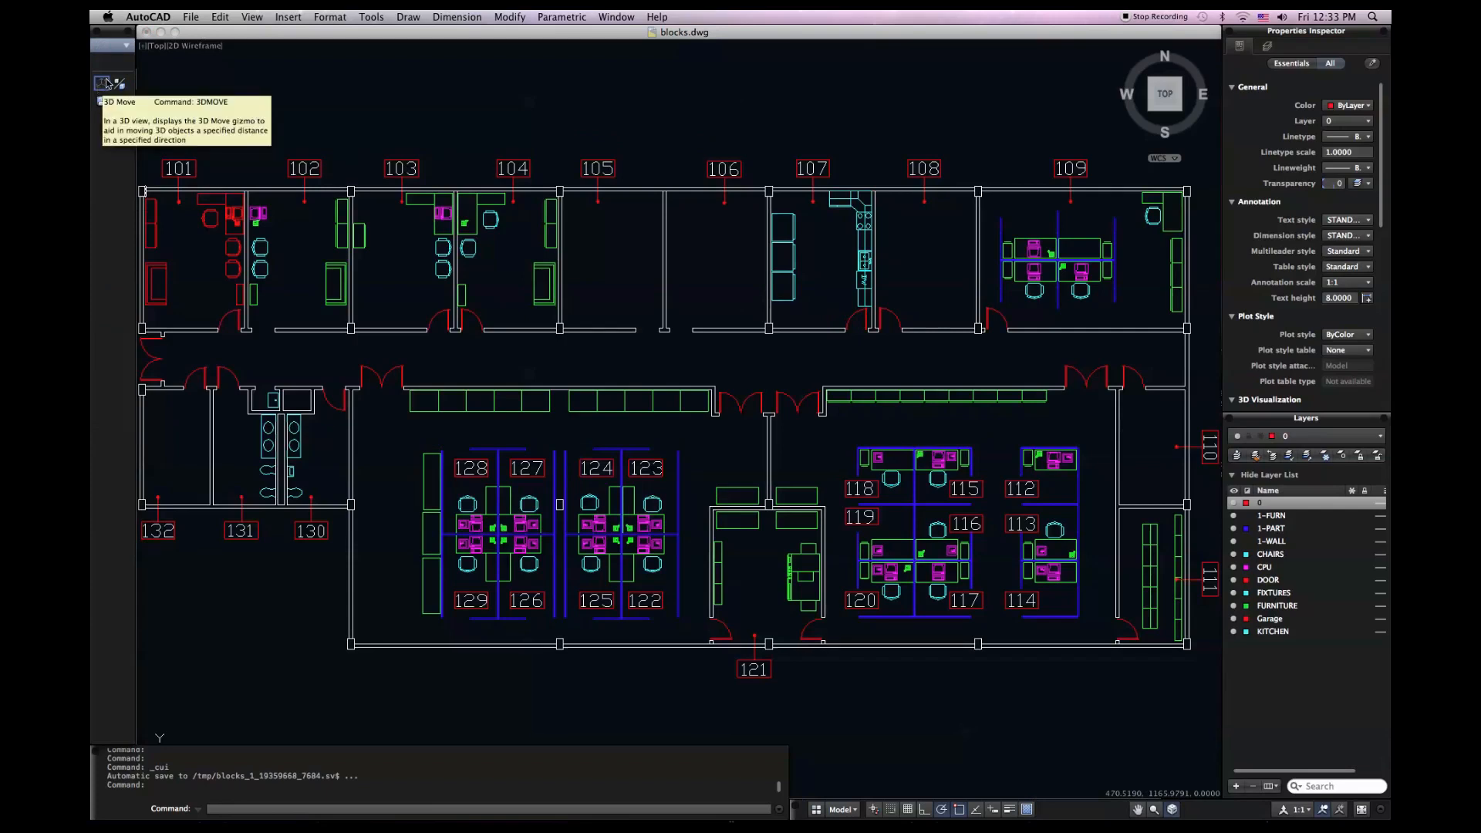
mouse_move(124, 74)
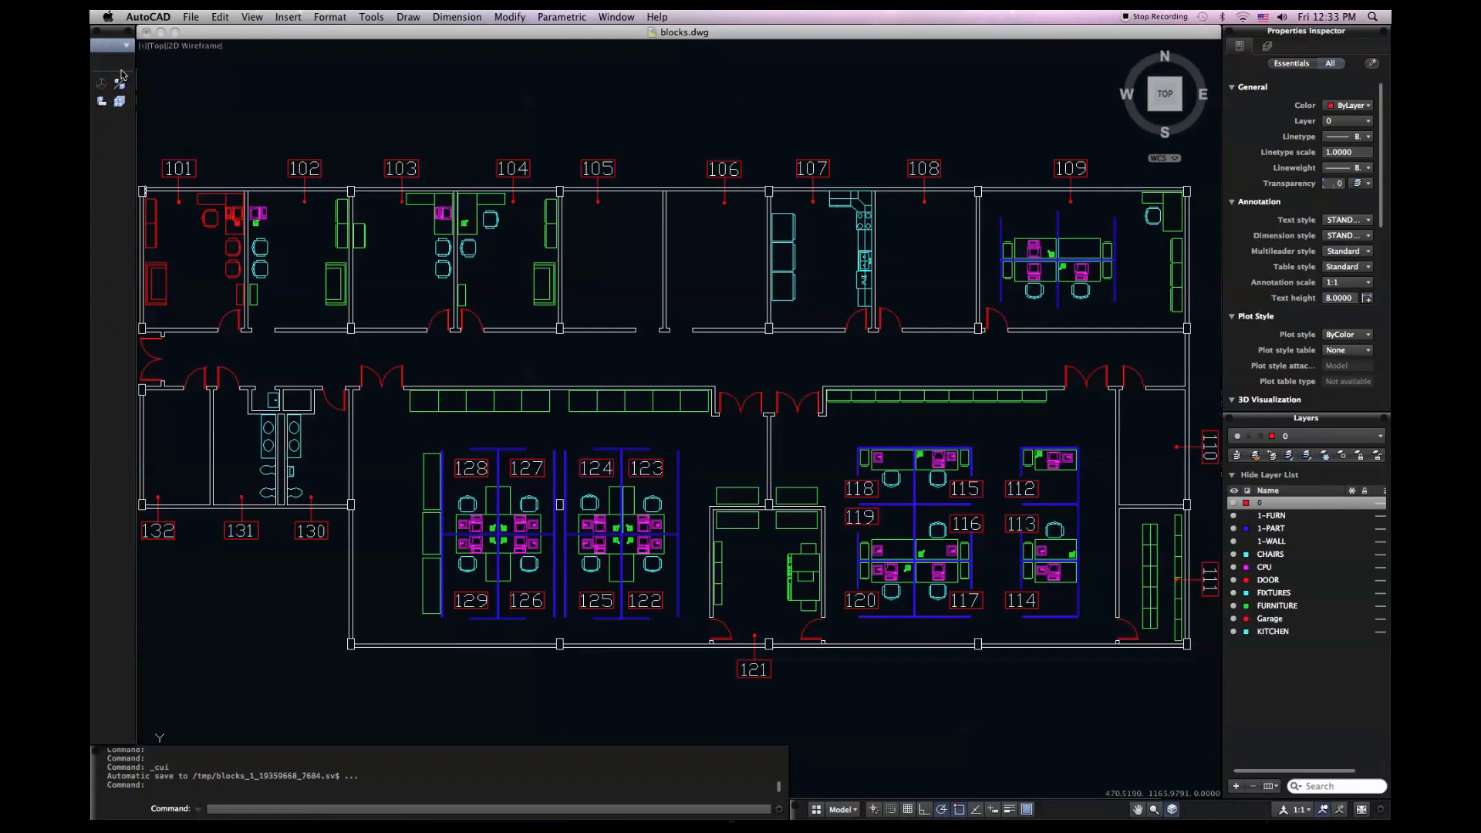
mouse_move(120, 77)
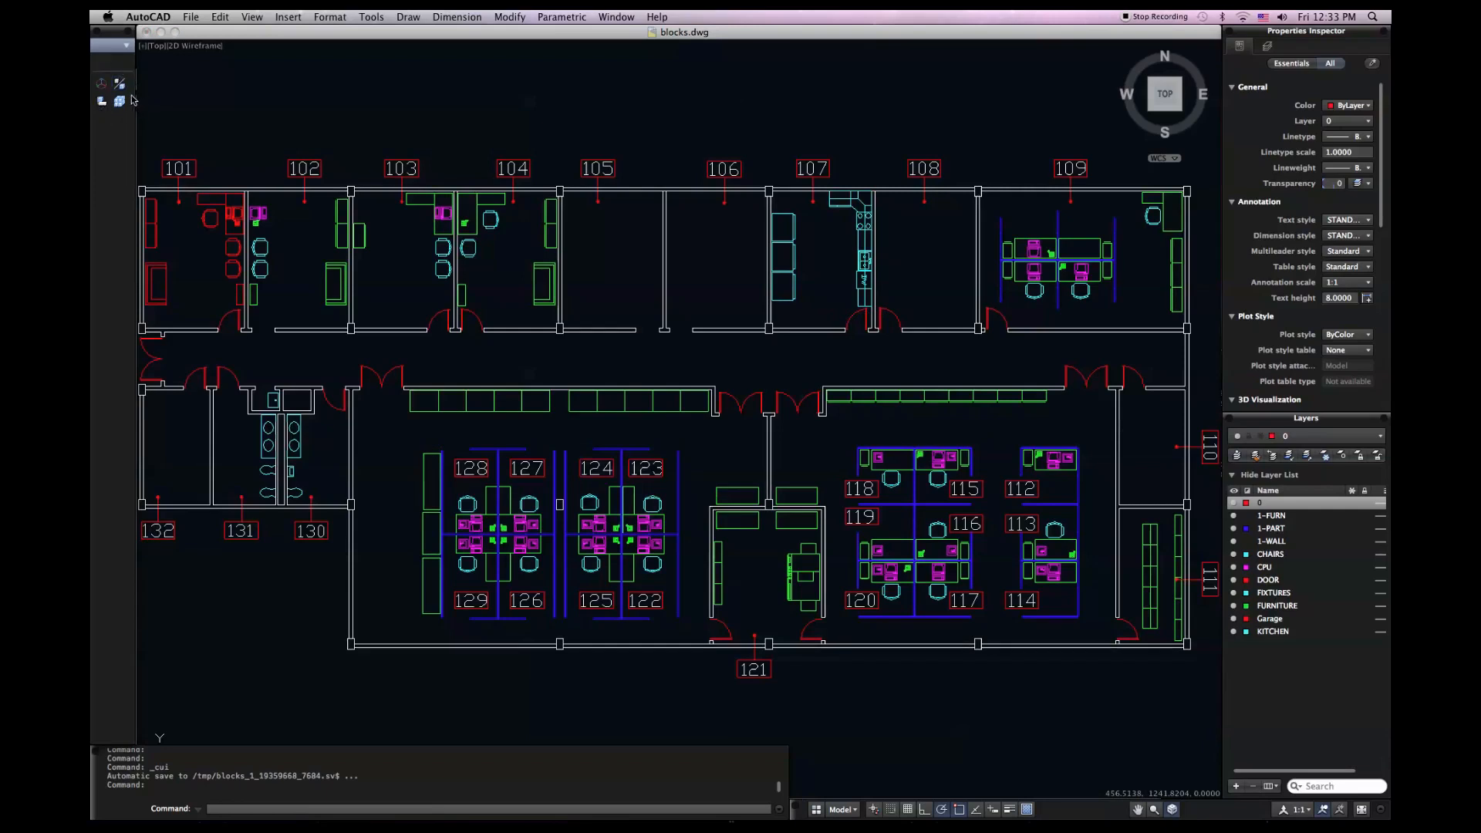
mouse_move(120, 102)
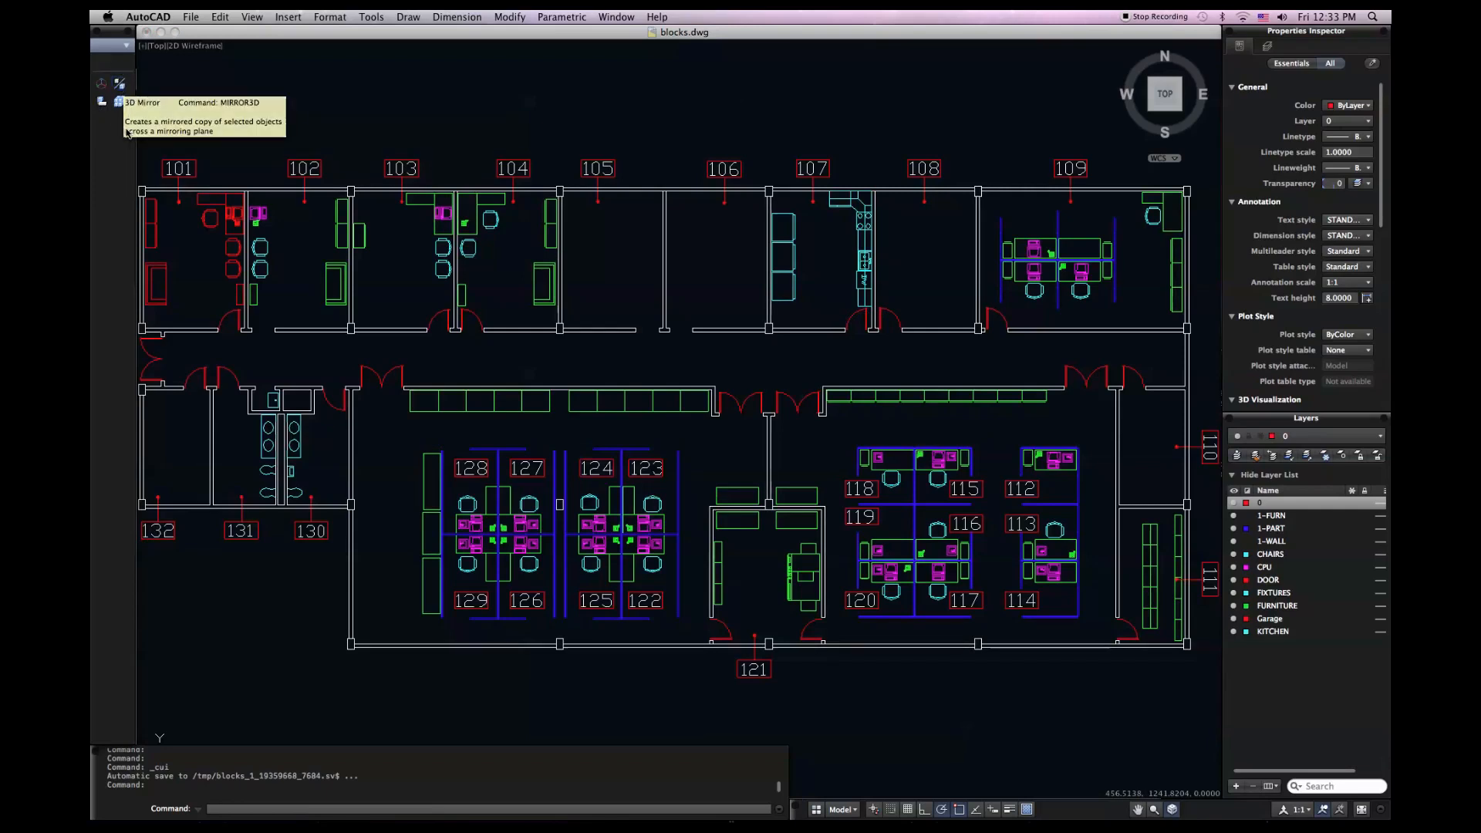
mouse_move(125, 132)
text(cui)
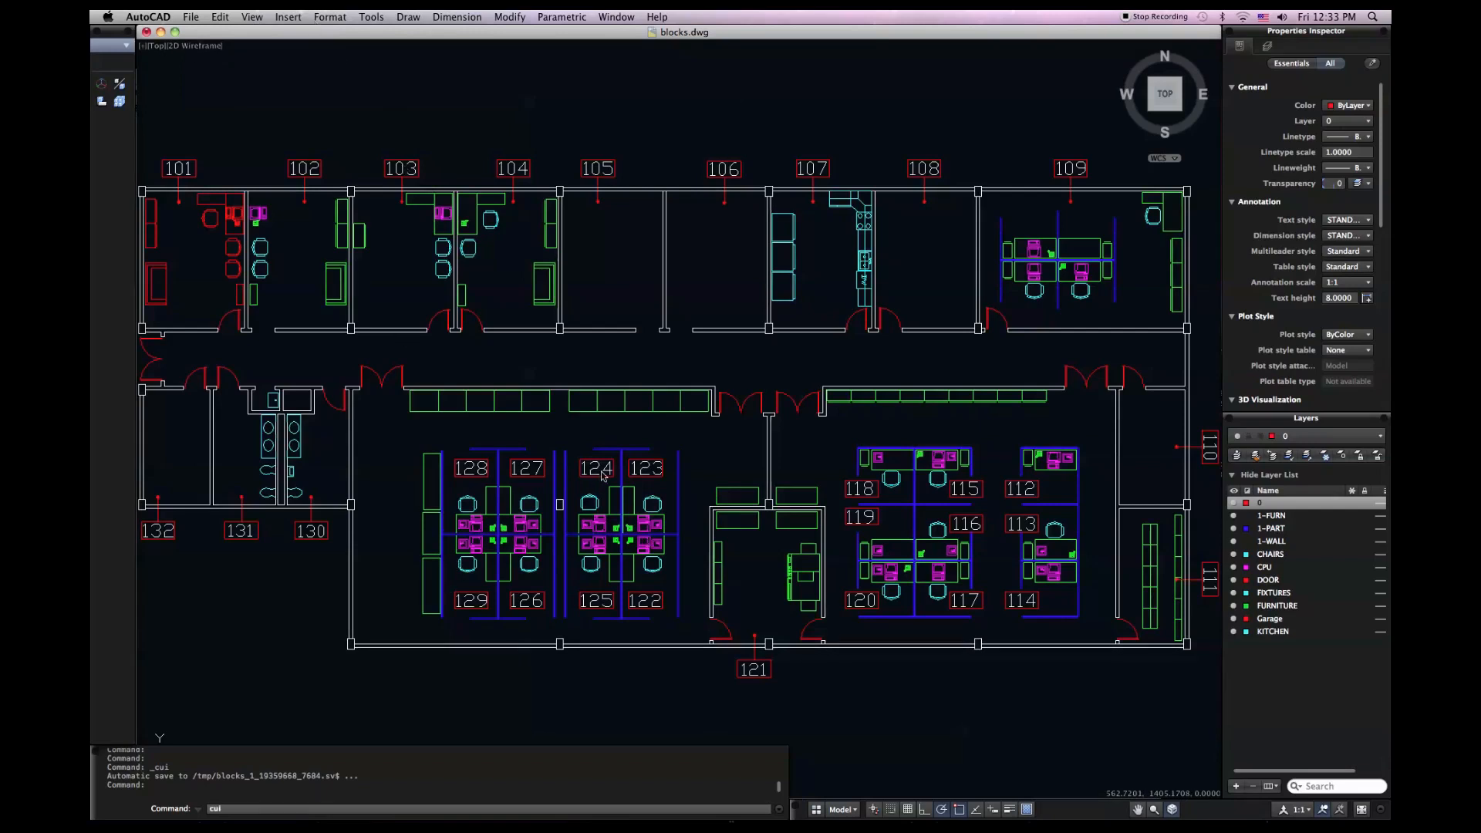
mouse_move(565, 361)
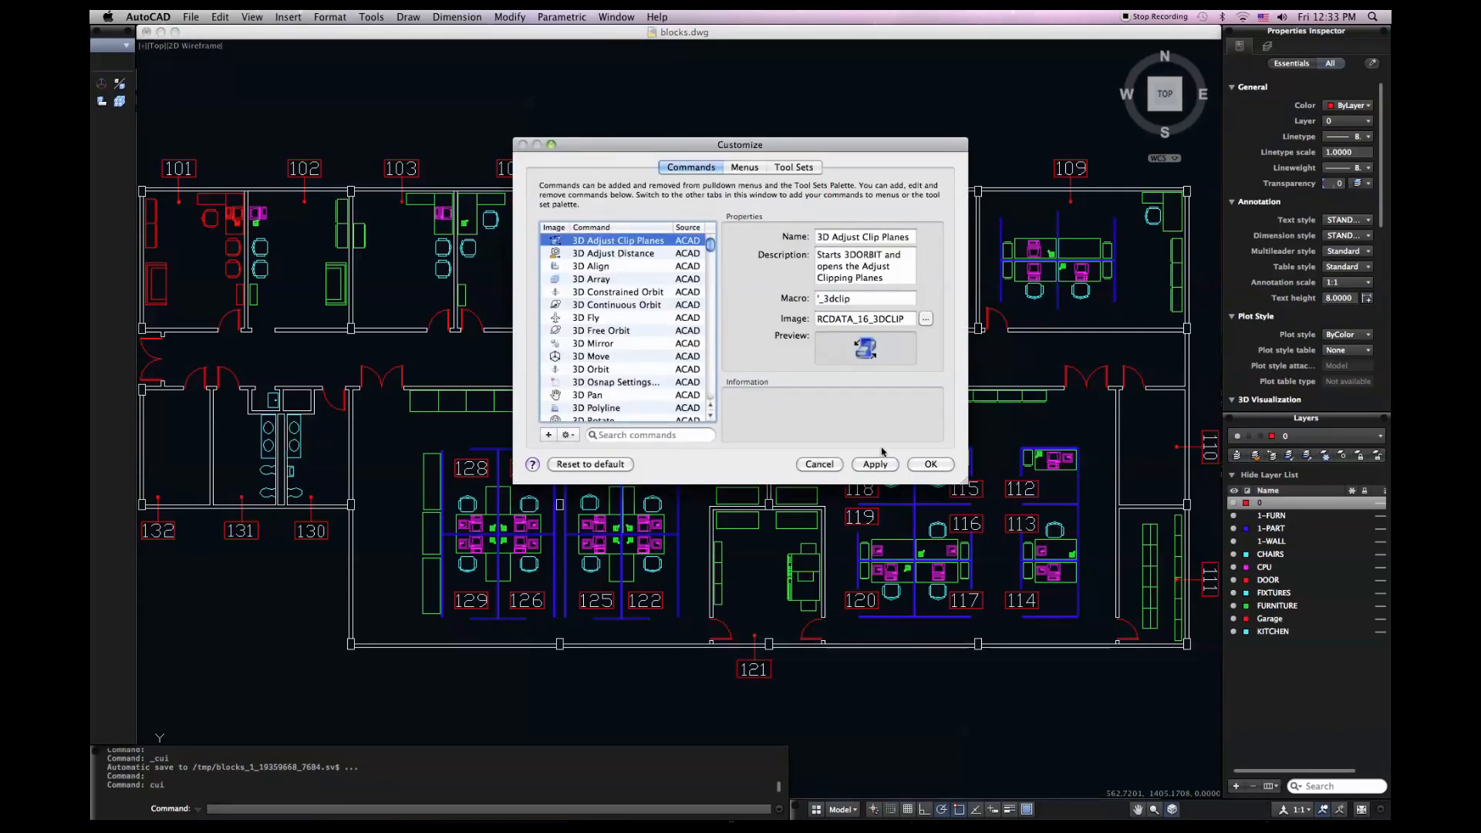
mouse_move(665, 222)
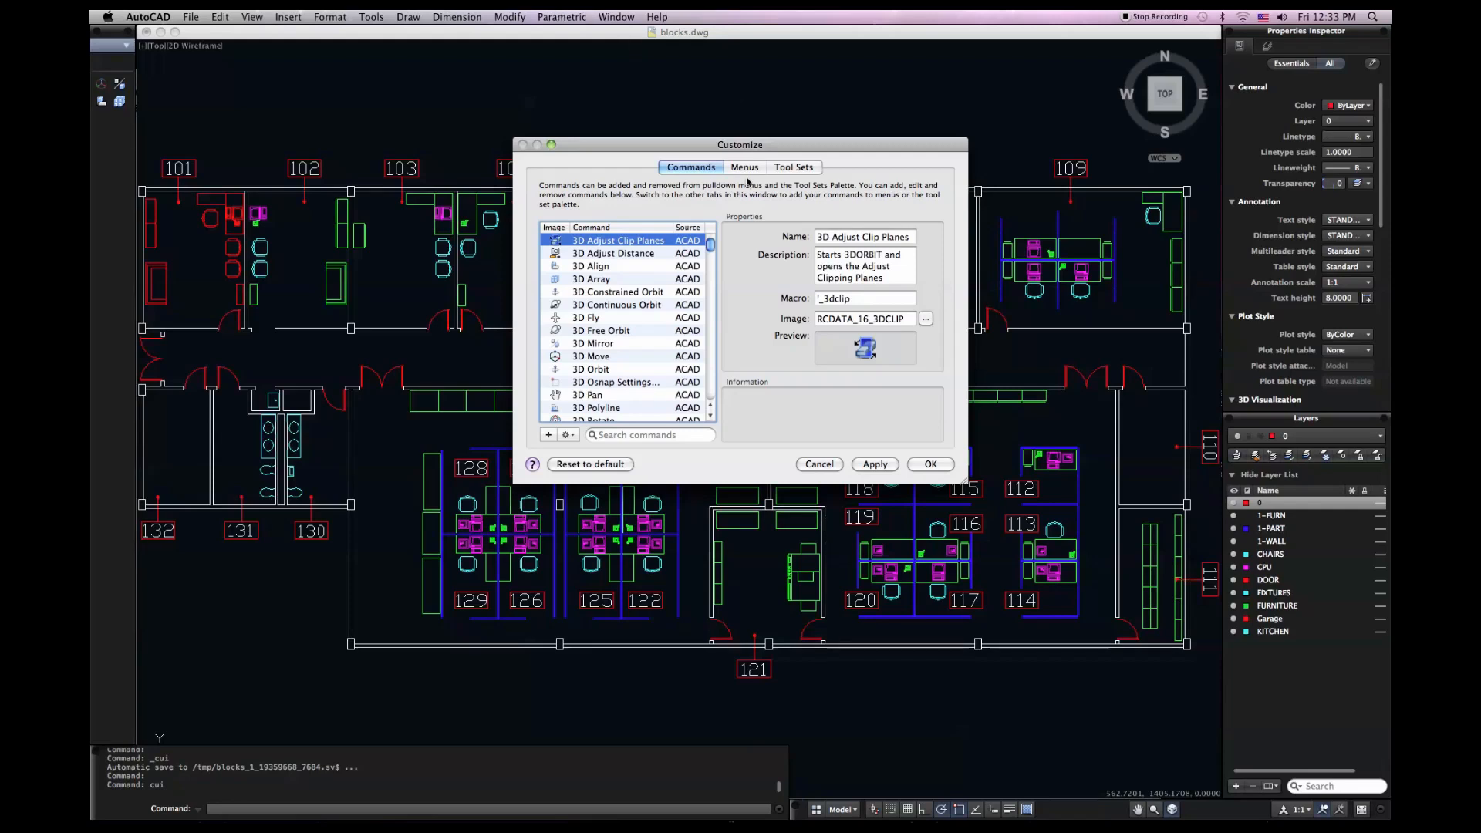
Delete the Parametric menu on the Menus page and apply with OK
click(743, 167)
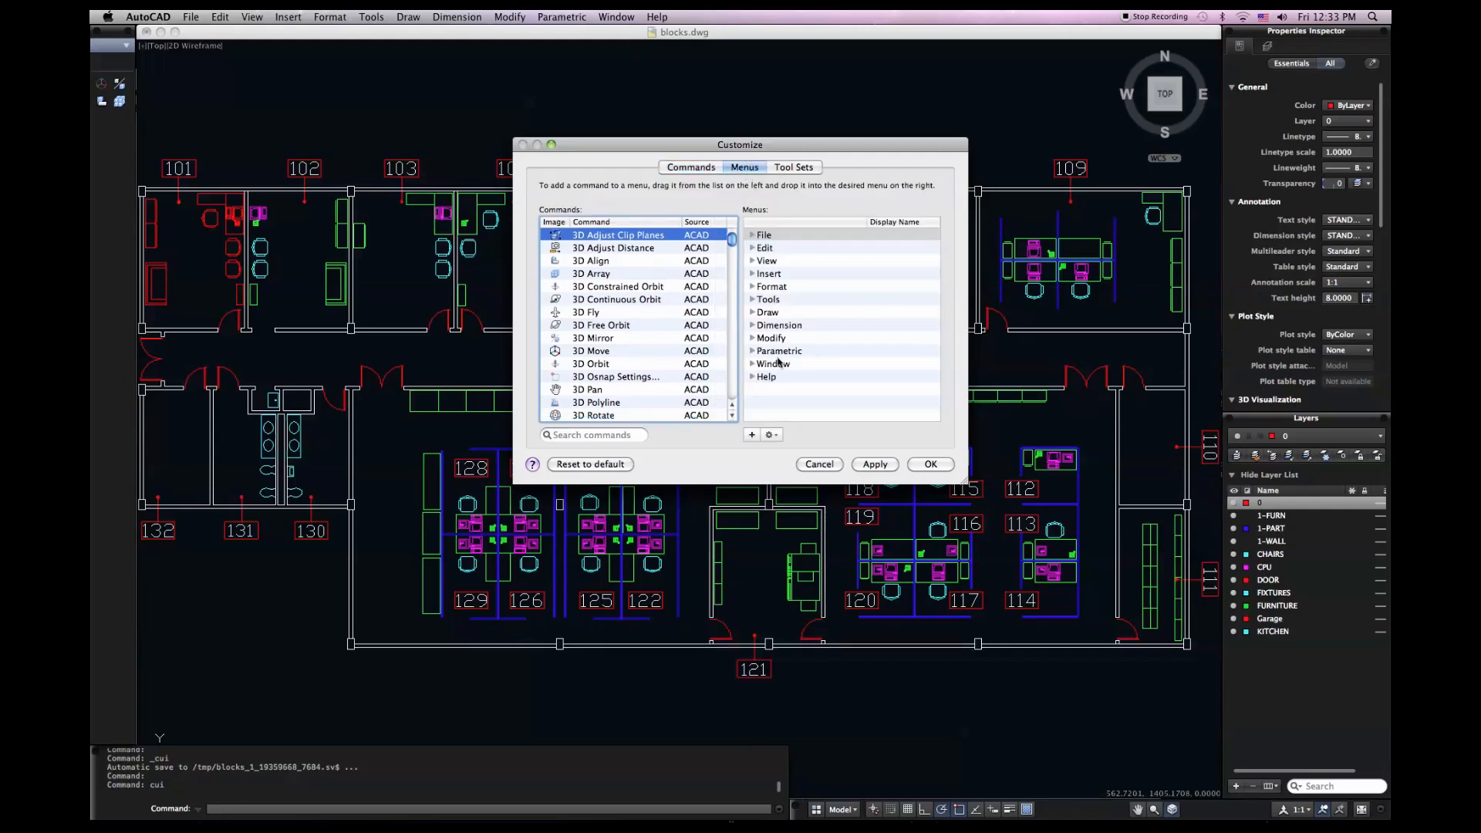
click(779, 351)
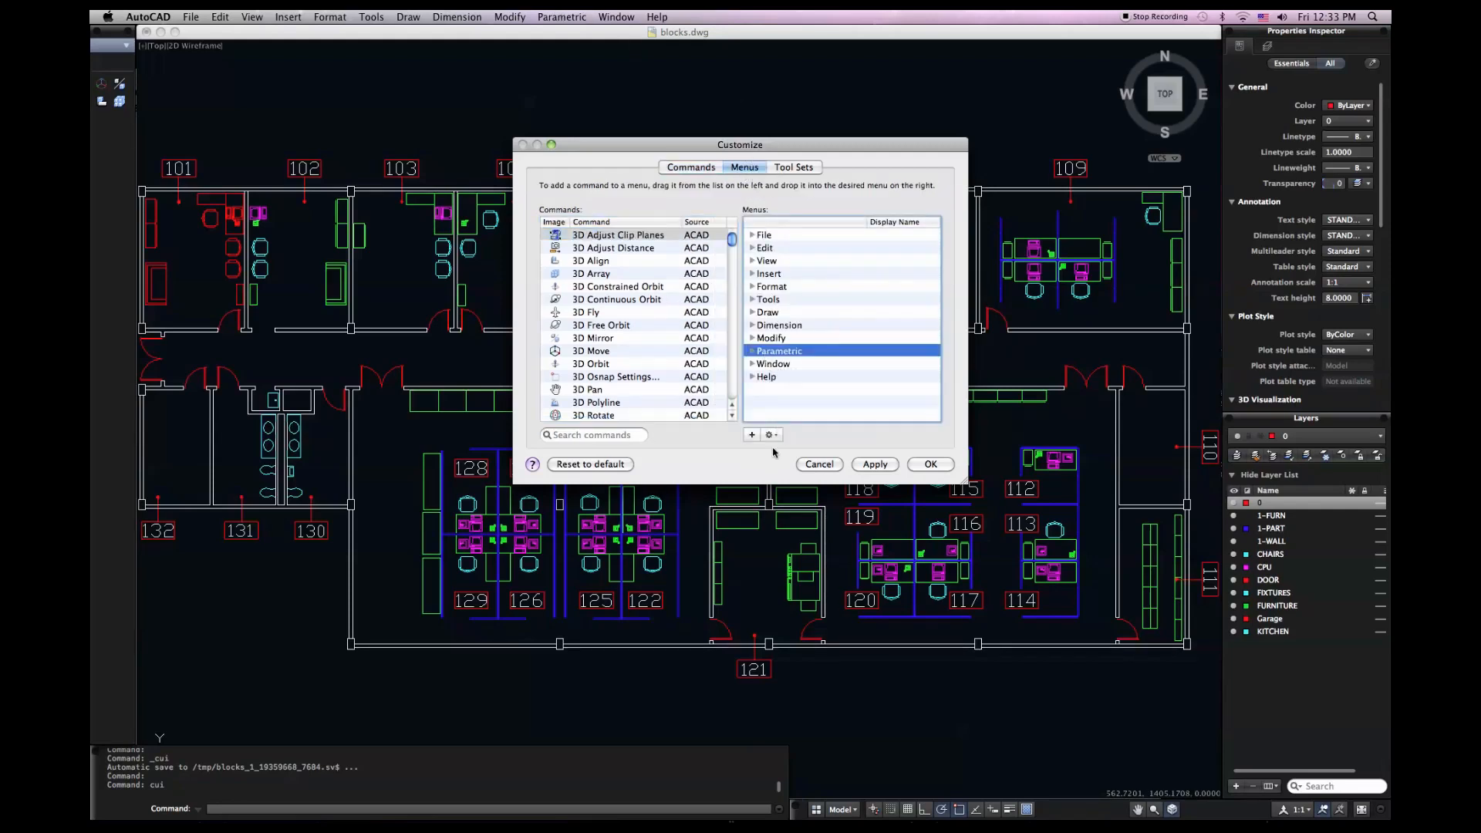
right_click(779, 350)
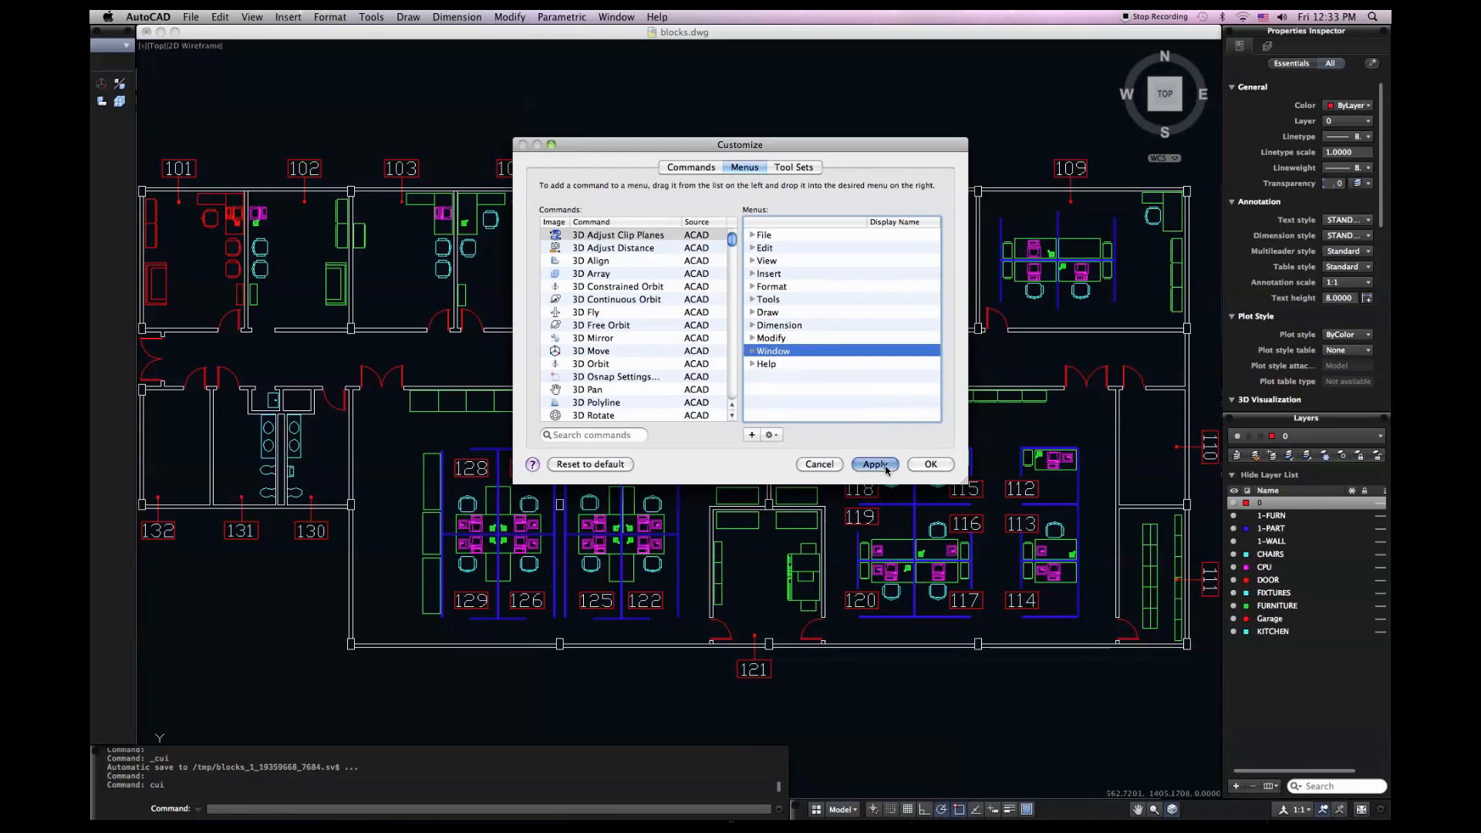
mouse_move(953, 469)
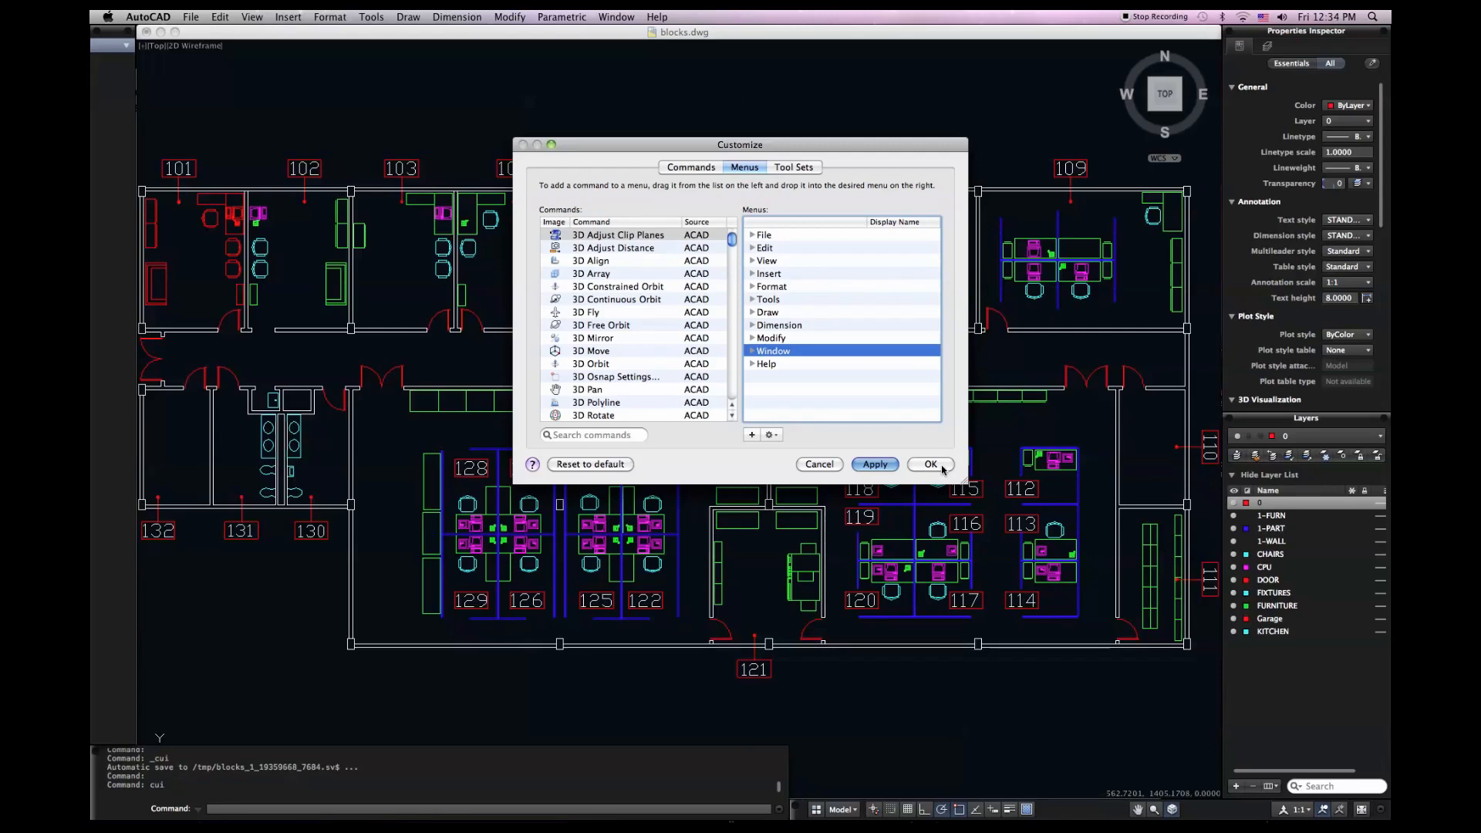
click(928, 464)
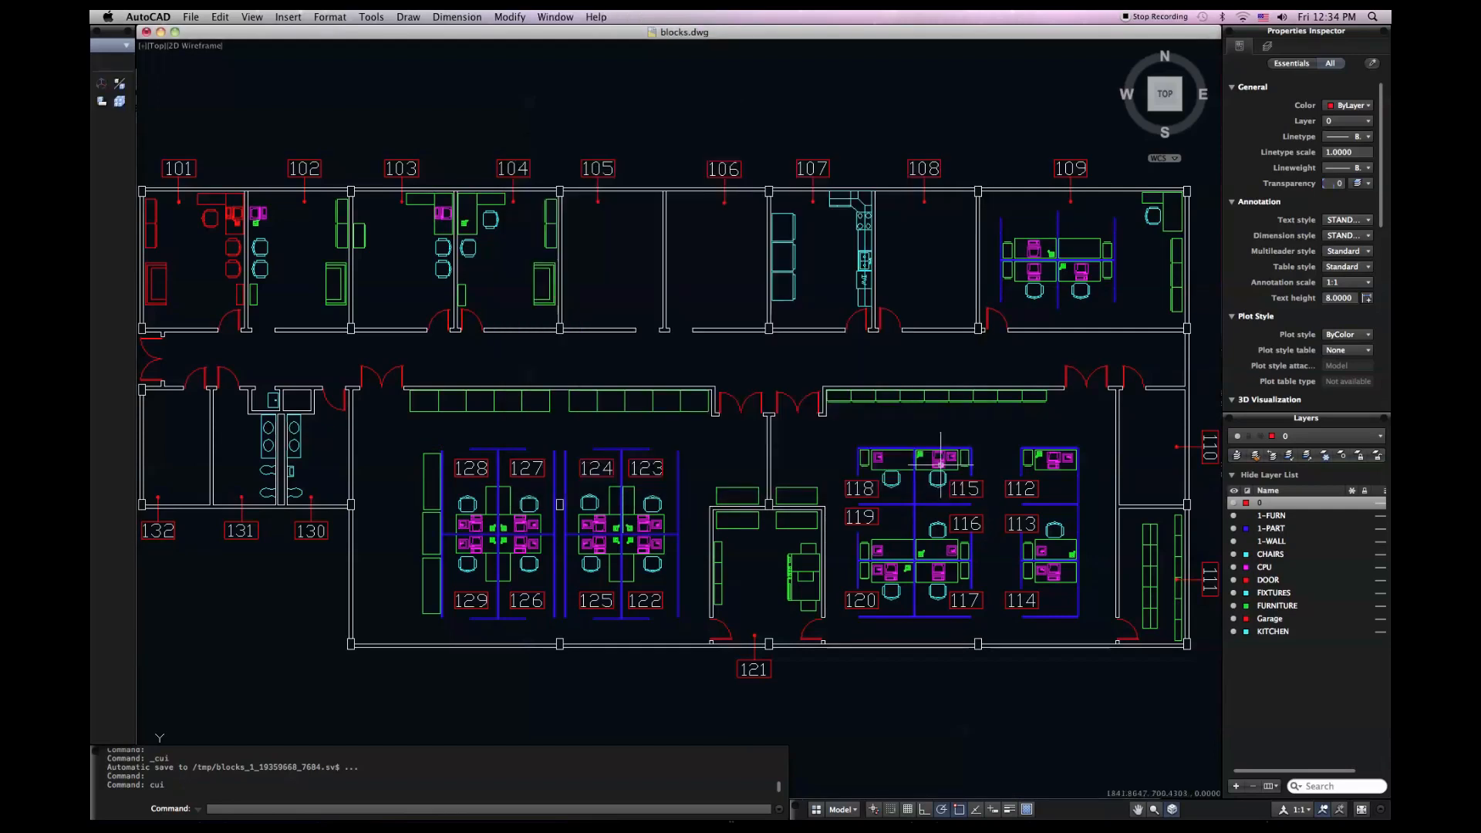